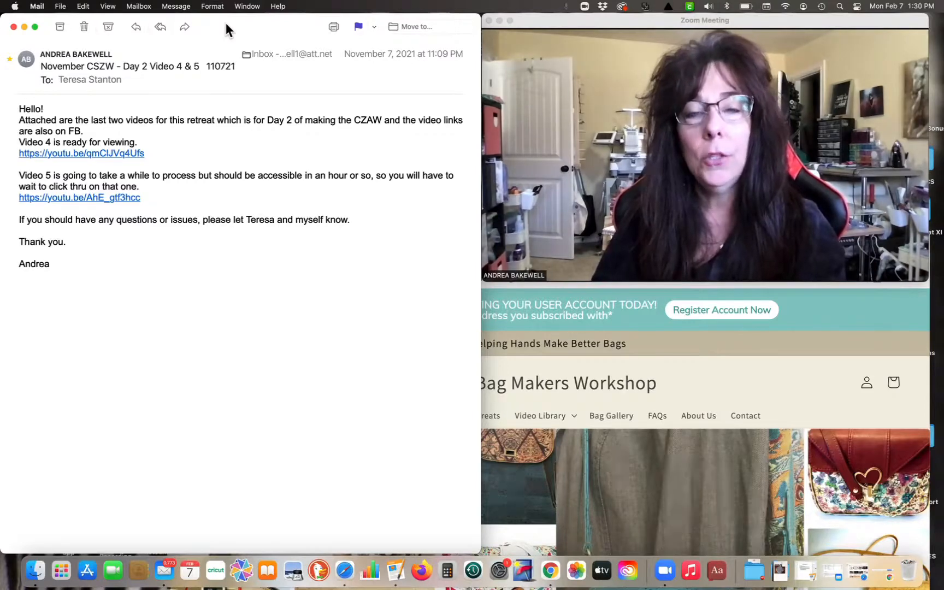
{"action": "mouse_move", "coordinate": [458, 180]}
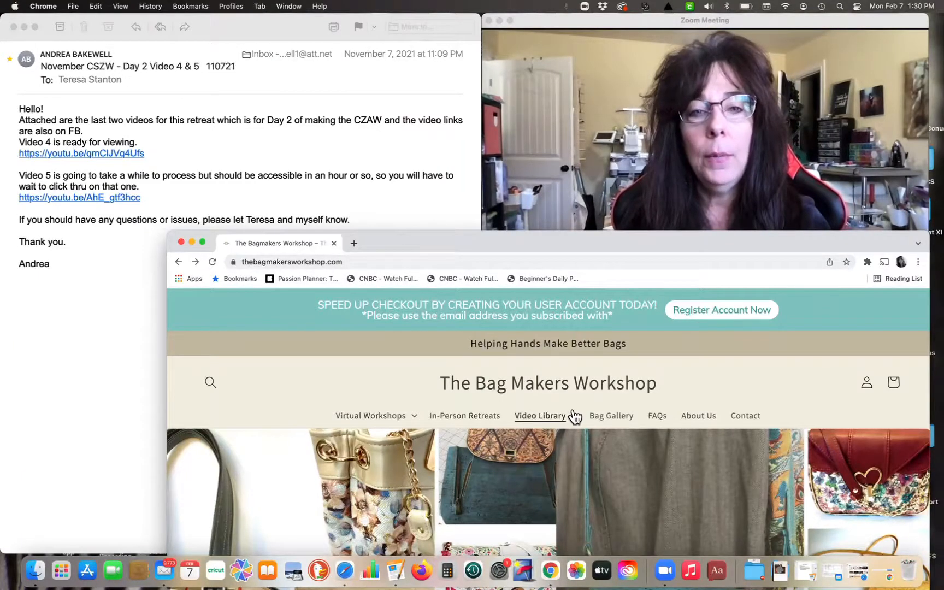
Reveal the Video Library sections: Free Tutorials and Private Workshop Videos.
{"action": "left_click", "coordinate": [540, 415]}
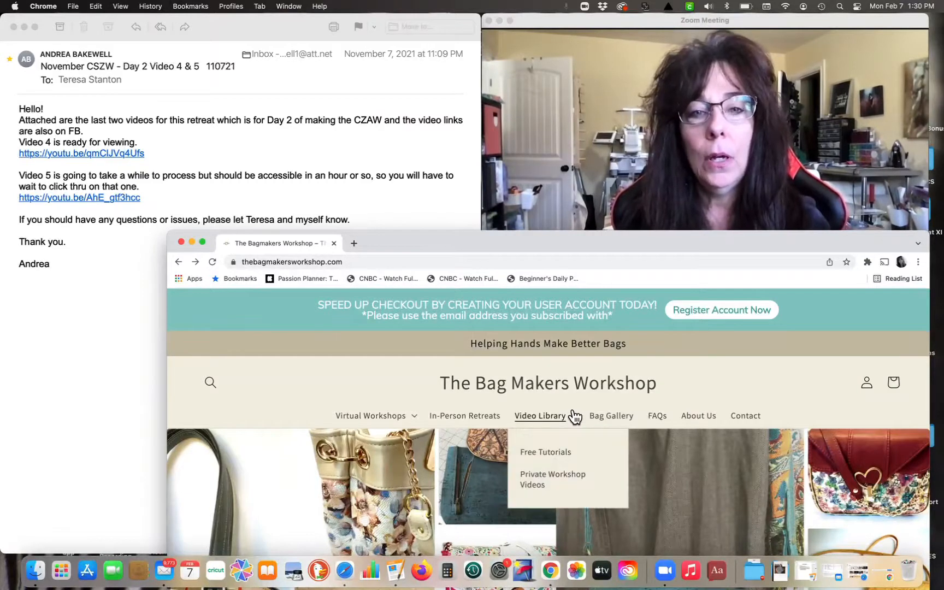
{"action": "mouse_move", "coordinate": [595, 467]}
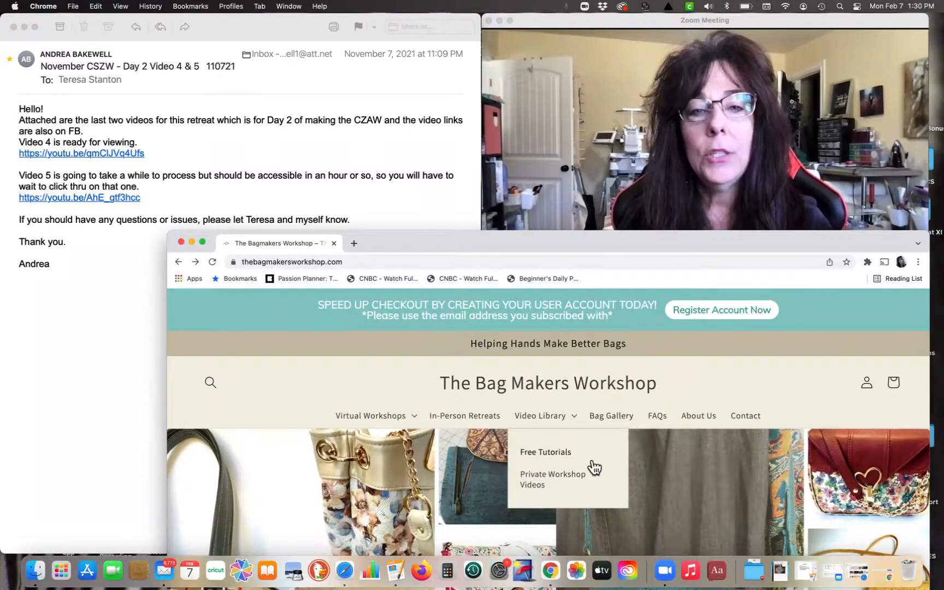
{"action": "mouse_move", "coordinate": [527, 453]}
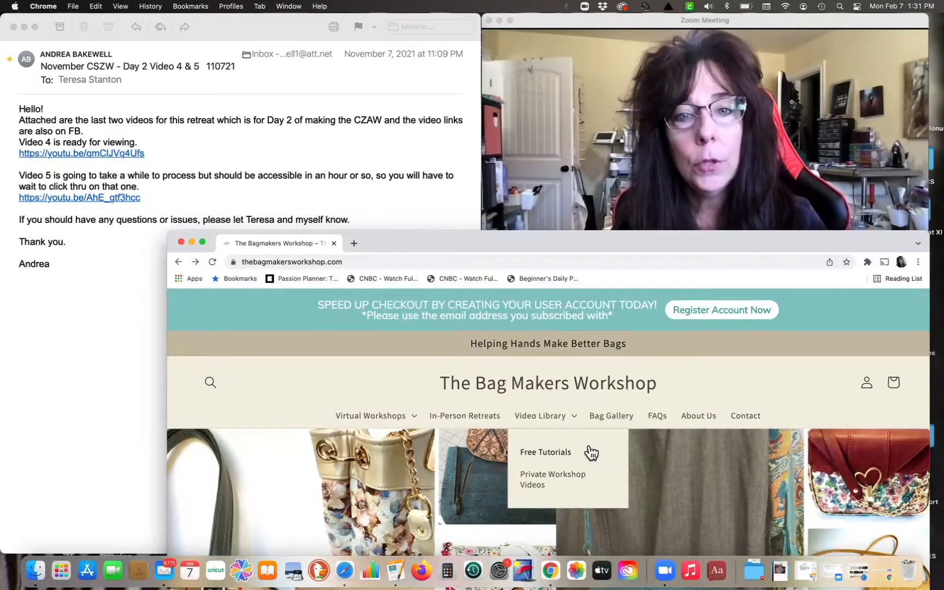
{"action": "mouse_move", "coordinate": [595, 481]}
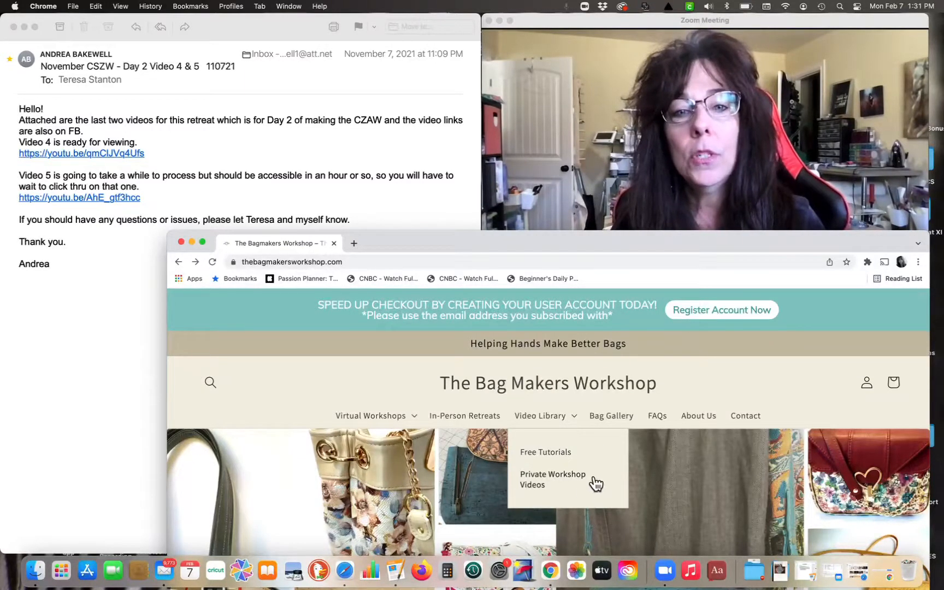
{"action": "mouse_move", "coordinate": [526, 487]}
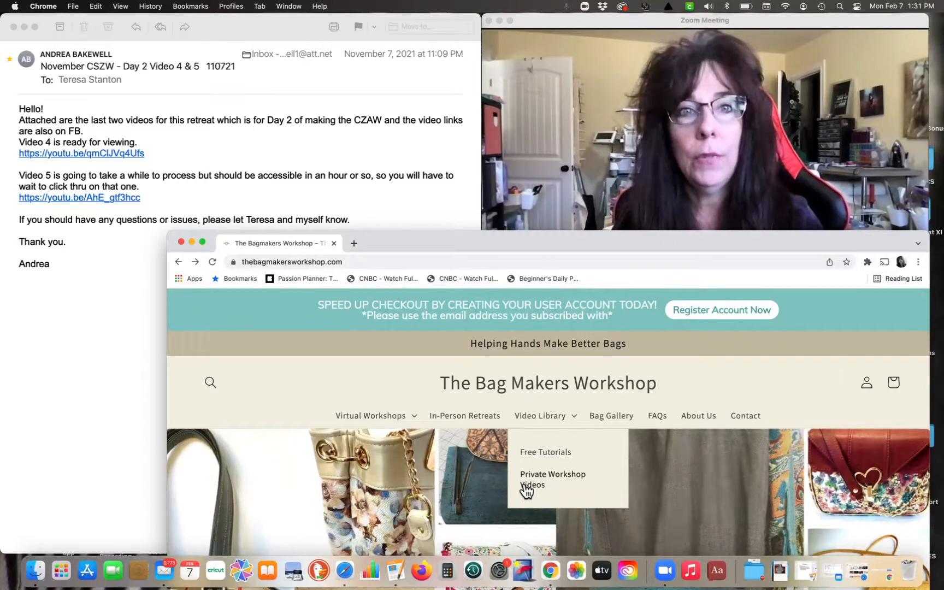
View Private Workshop Videos and its virtual workshop filter listing Sweet Juliet 10/14-10/17.
{"action": "left_click", "coordinate": [552, 479]}
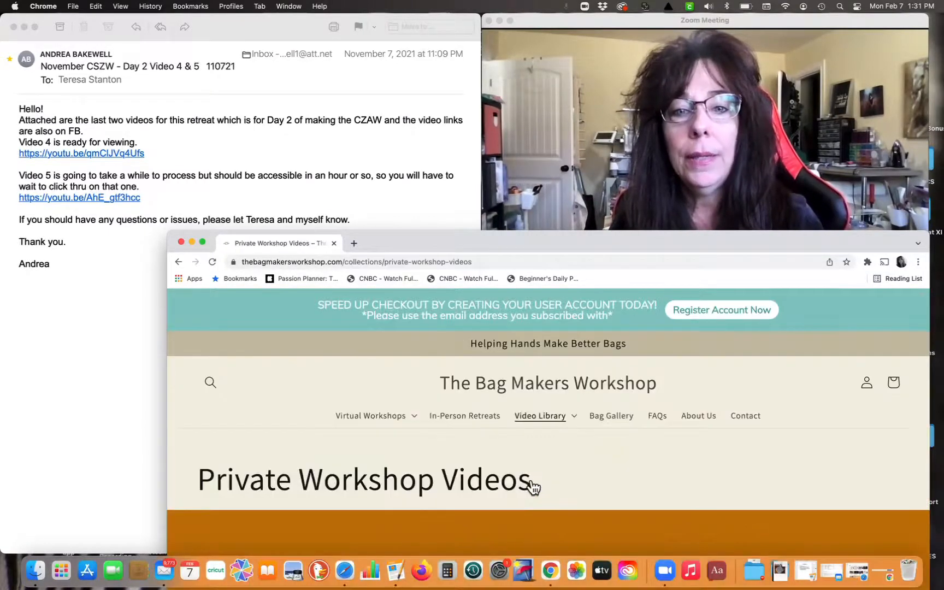
{"action": "scroll", "scroll_direction": "down", "scroll_amount": 3}
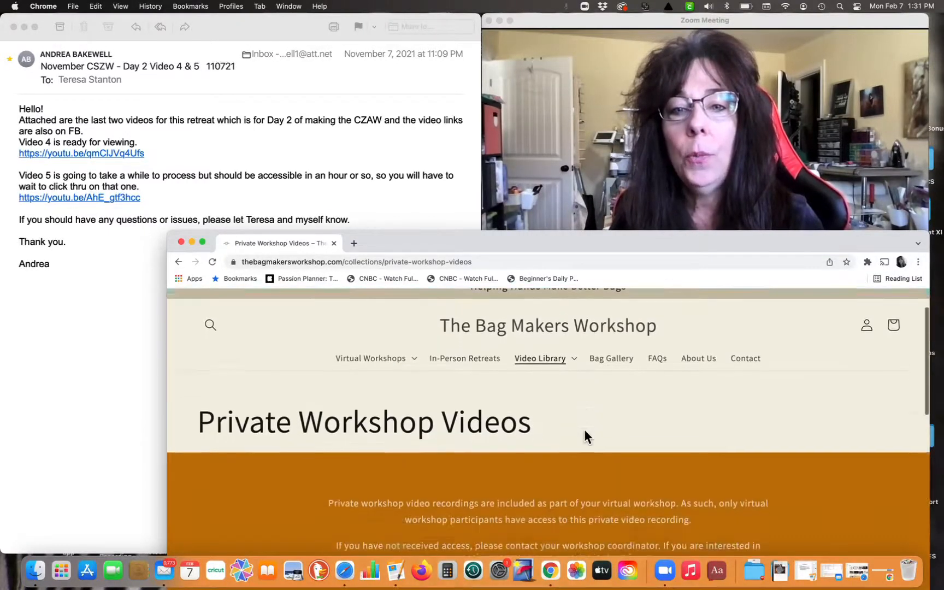
{"action": "scroll", "scroll_direction": "down", "scroll_amount": 3}
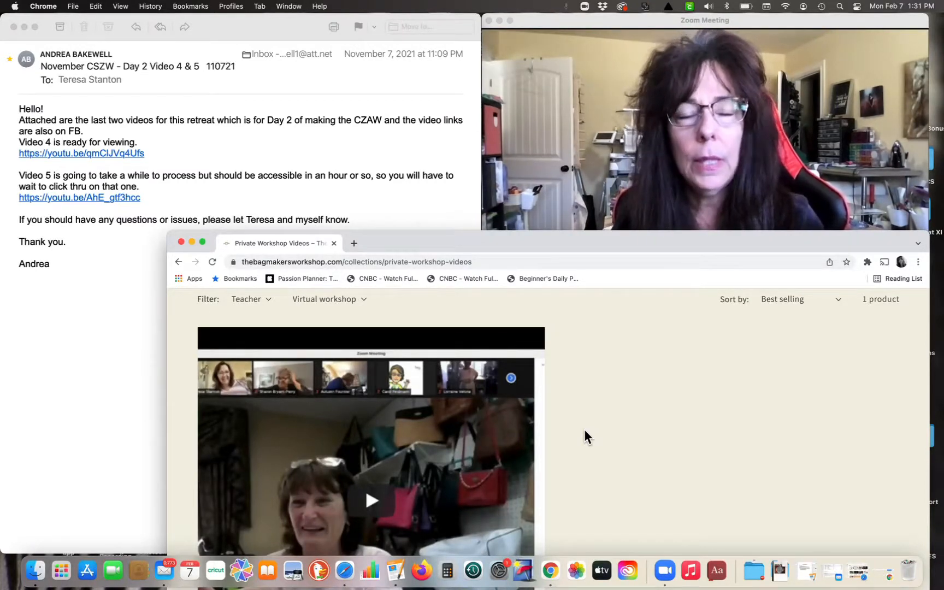
{"action": "scroll", "scroll_direction": "up", "scroll_amount": 3}
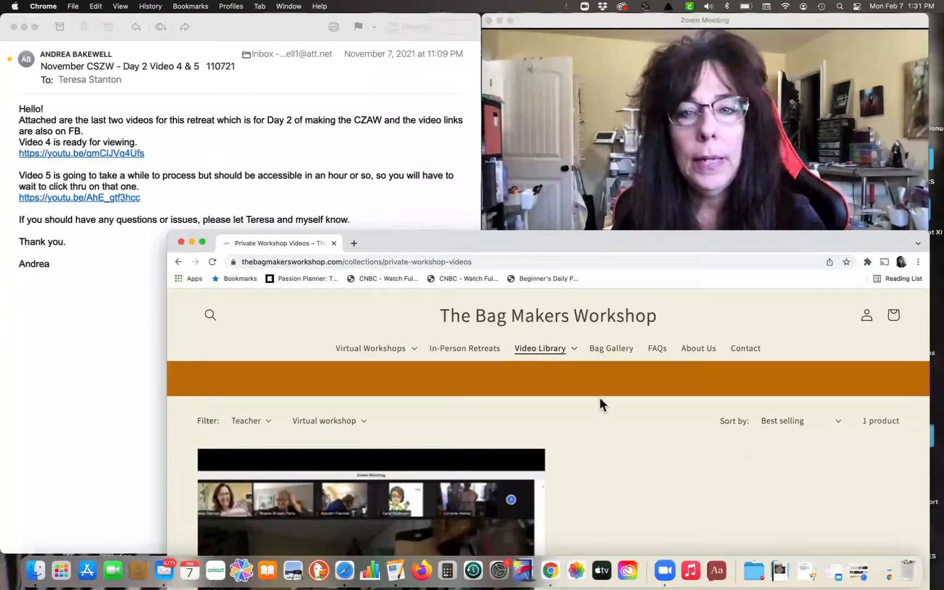
{"action": "scroll", "scroll_direction": "down", "scroll_amount": 3}
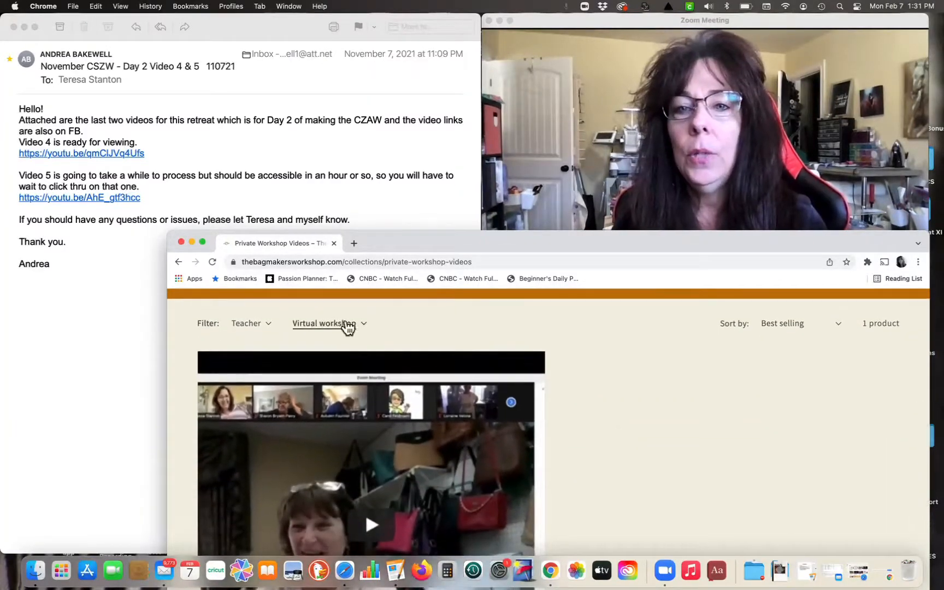
{"action": "left_click", "coordinate": [327, 323]}
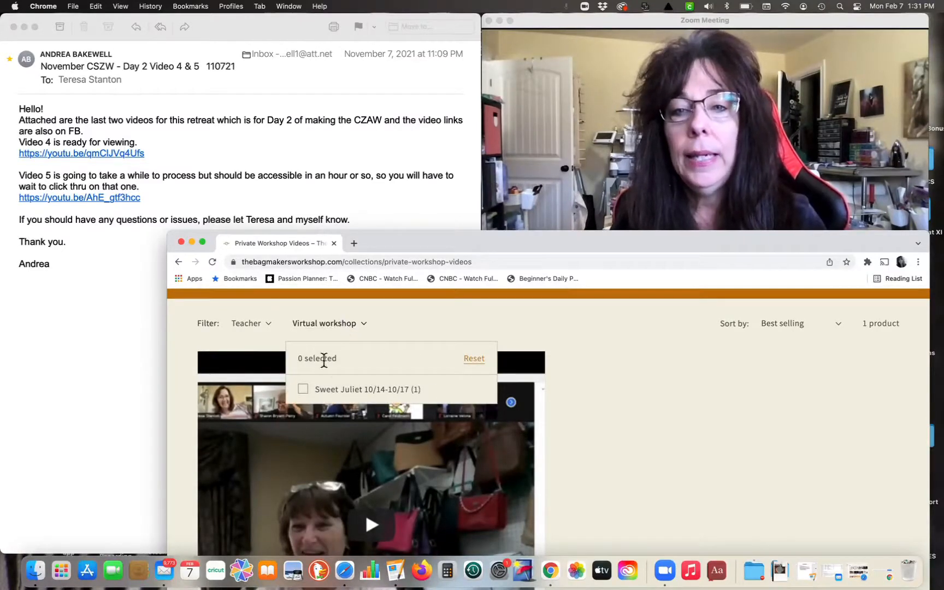
{"action": "mouse_move", "coordinate": [428, 391]}
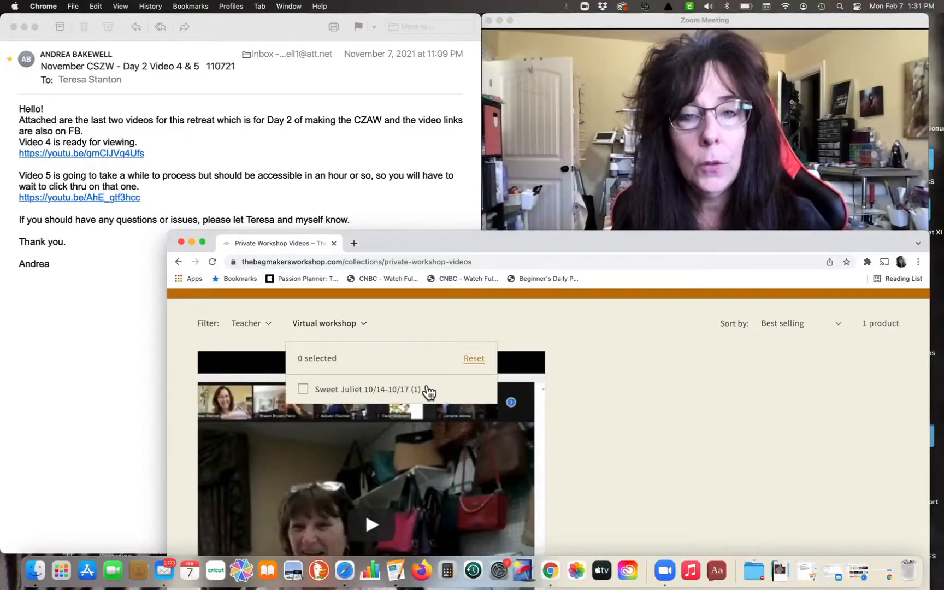
{"action": "mouse_move", "coordinate": [445, 252]}
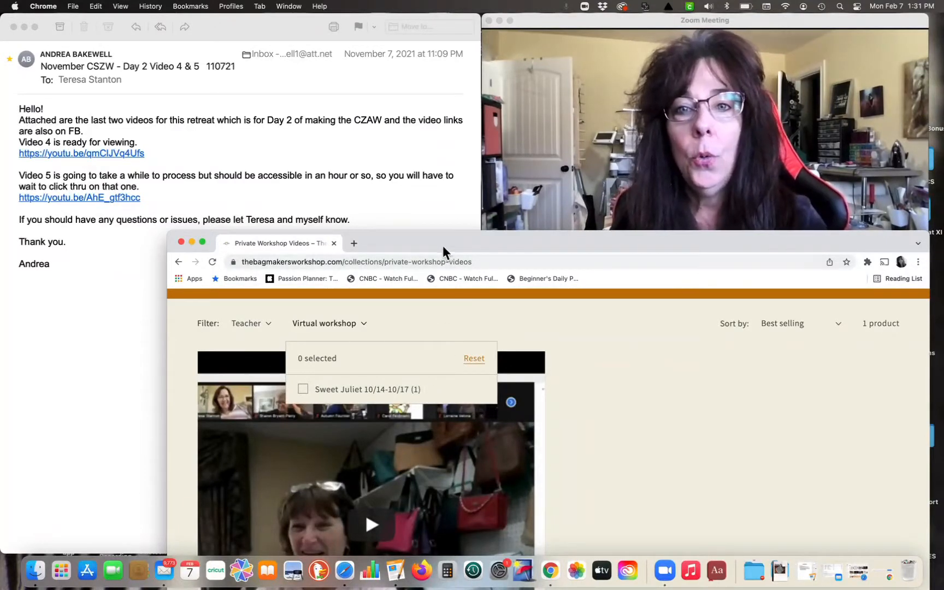
{"action": "mouse_move", "coordinate": [422, 205]}
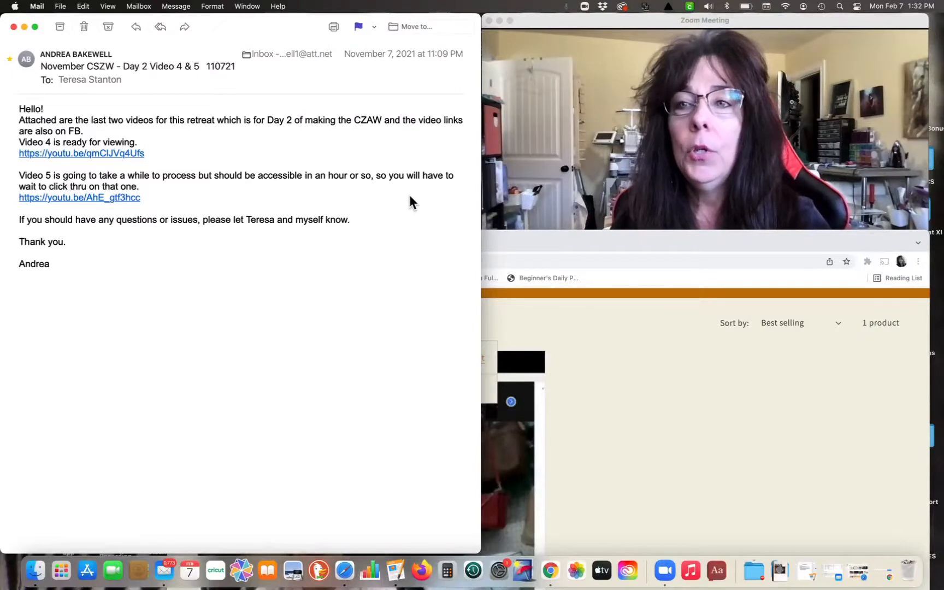
{"action": "mouse_move", "coordinate": [83, 161]}
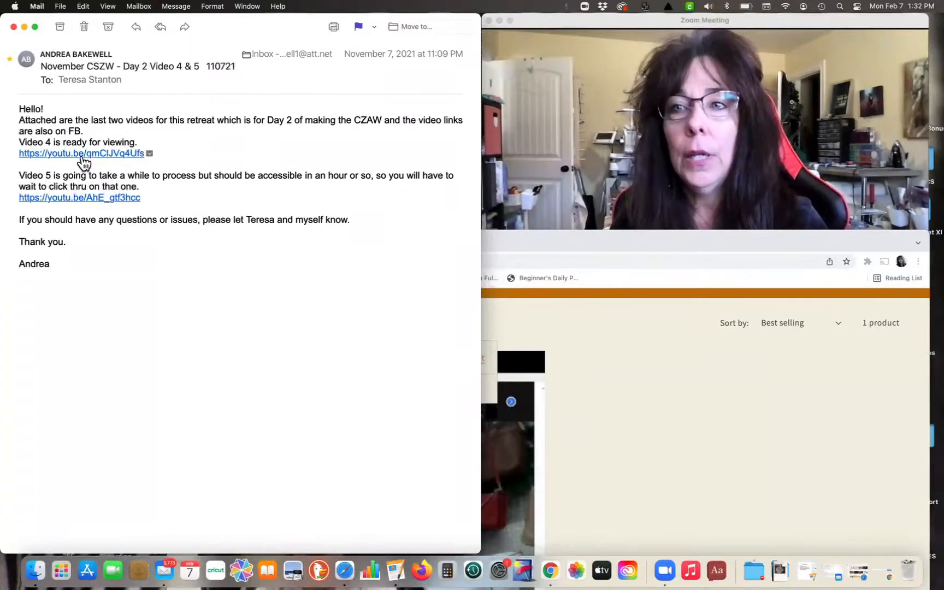
Follow the emailed Video 4 youtu.be link so the retreat video plays in YouTube.
{"action": "left_click", "coordinate": [81, 153]}
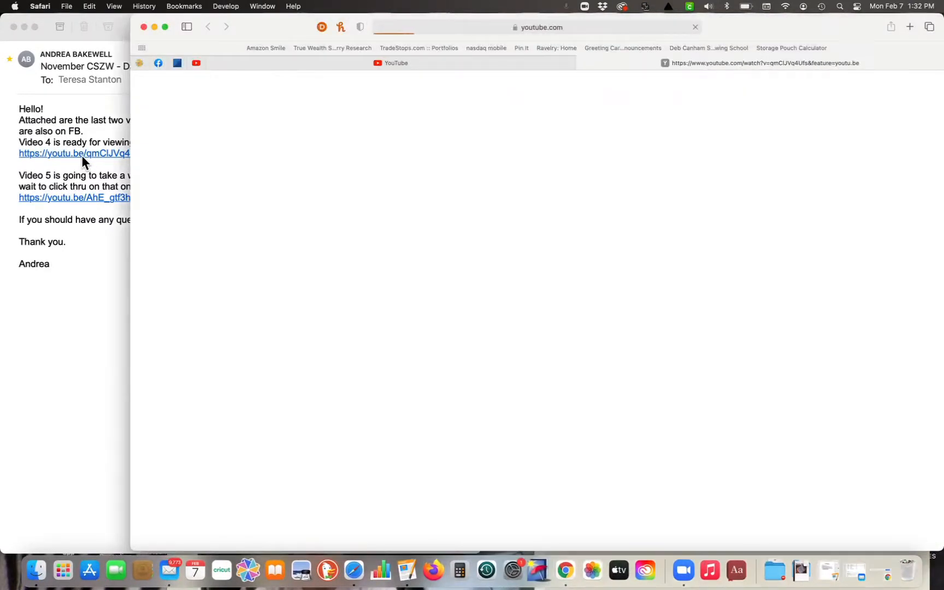
{"action": "left_click", "coordinate": [75, 153]}
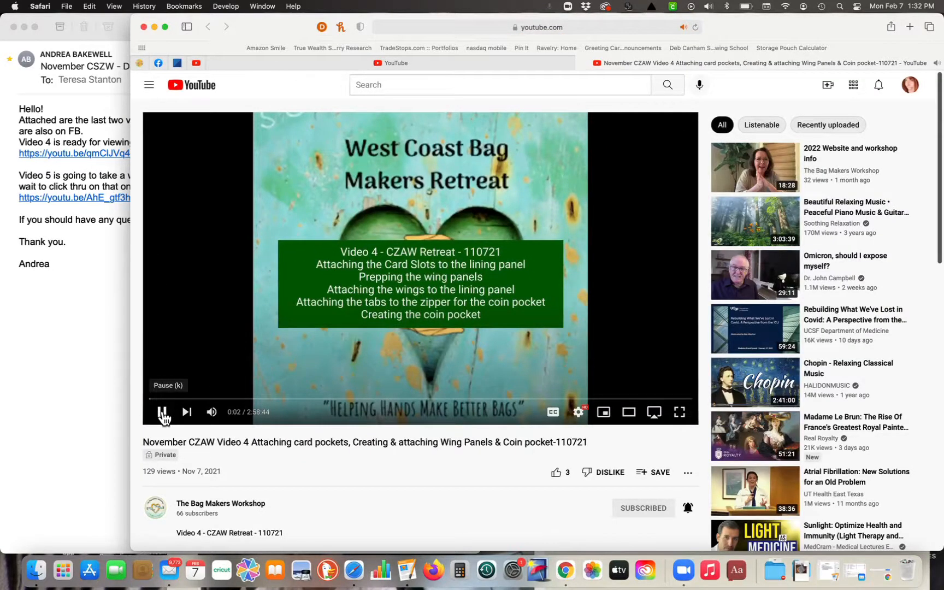
Pause the private Video 4 retreat video a few seconds in.
{"action": "left_click", "coordinate": [163, 412]}
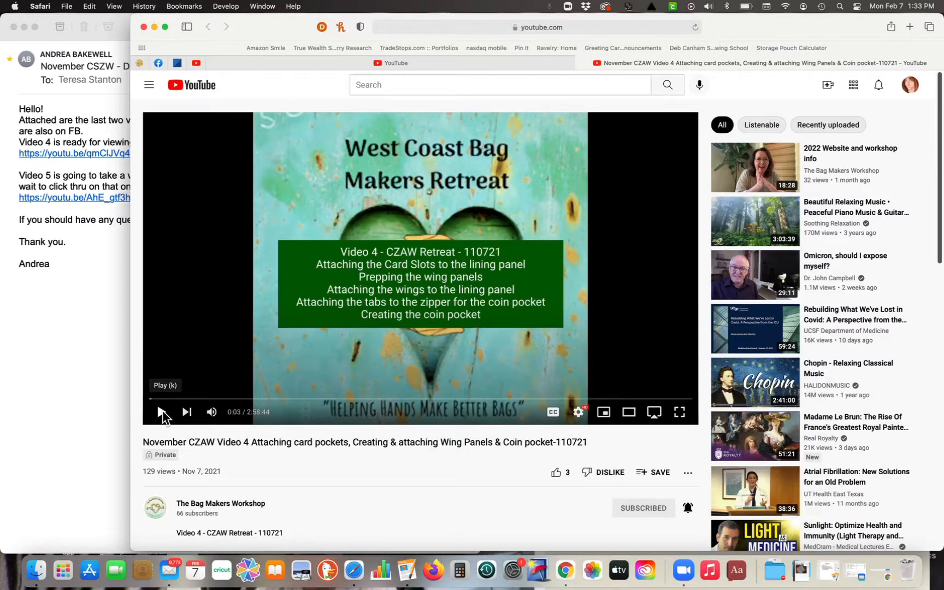
{"action": "mouse_move", "coordinate": [150, 260]}
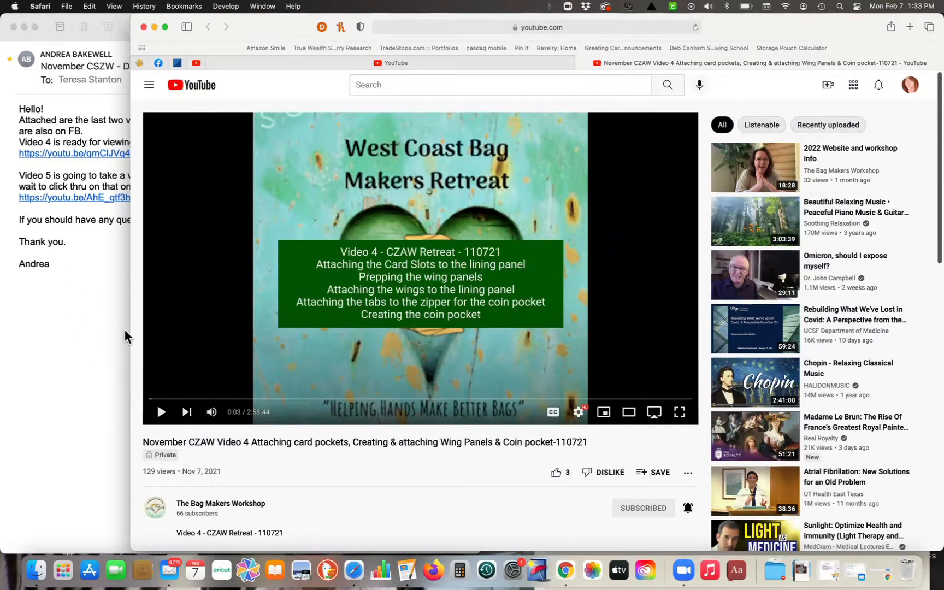
{"action": "mouse_move", "coordinate": [151, 164]}
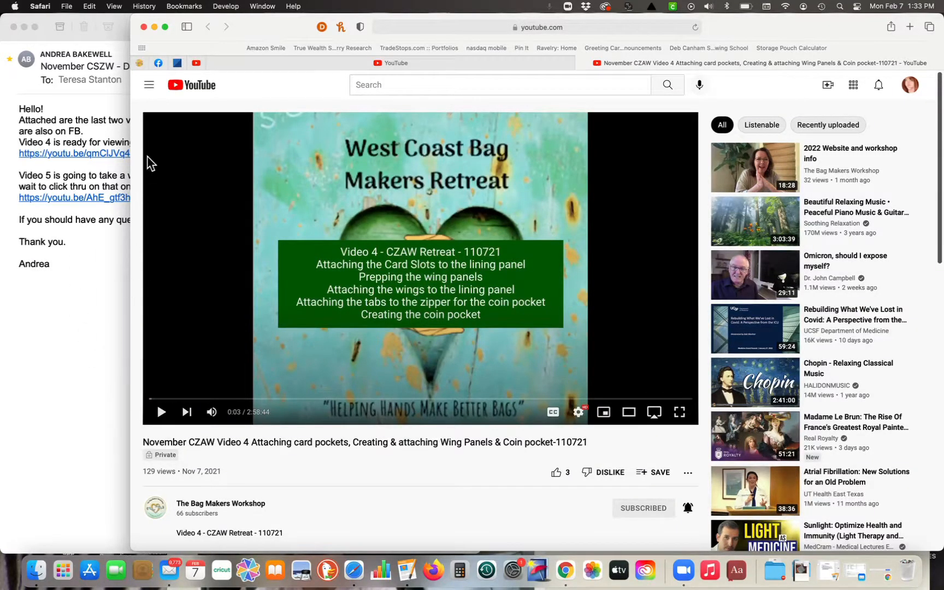
{"action": "mouse_move", "coordinate": [150, 84]}
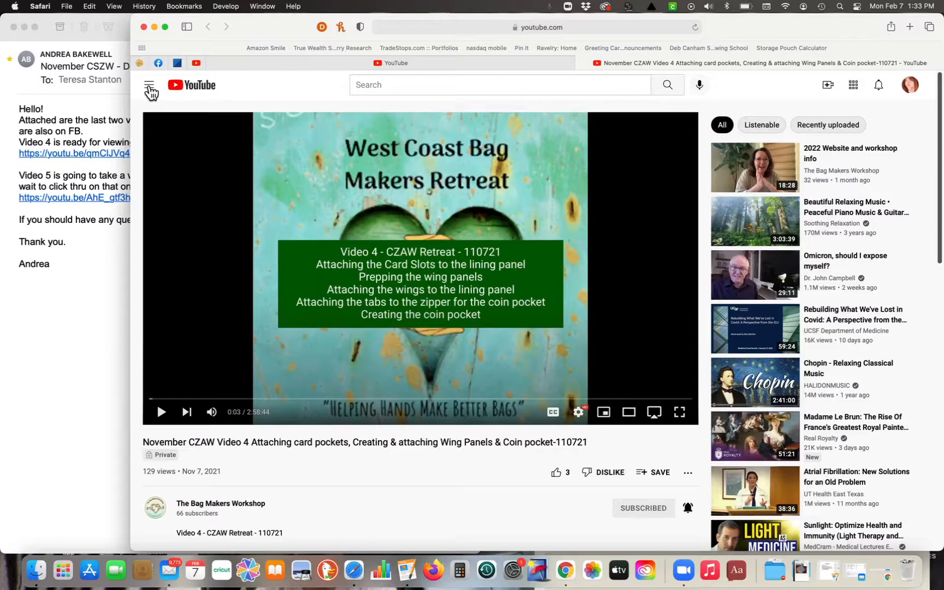
Expand the YouTube guide to list existing playlists NOVEMBER RETREAT and OCTOBER SWEET JULIET BAG RETREAT.
{"action": "left_click", "coordinate": [149, 84]}
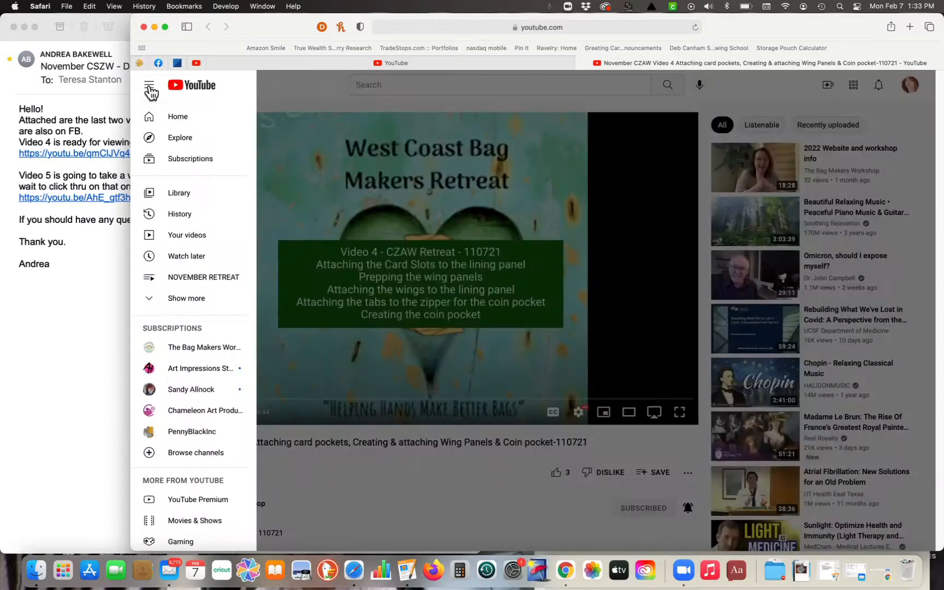
{"action": "mouse_move", "coordinate": [211, 398]}
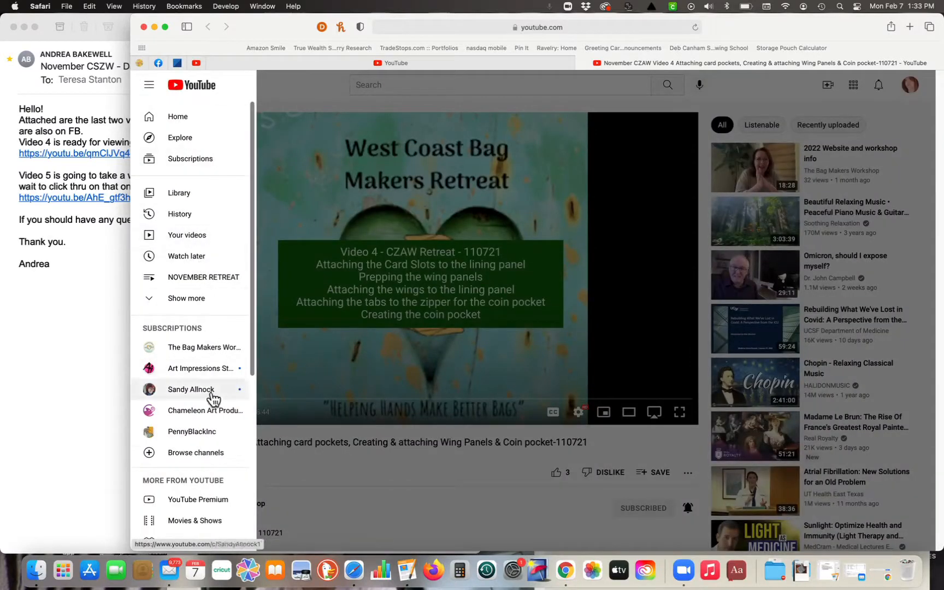
{"action": "mouse_move", "coordinate": [187, 235]}
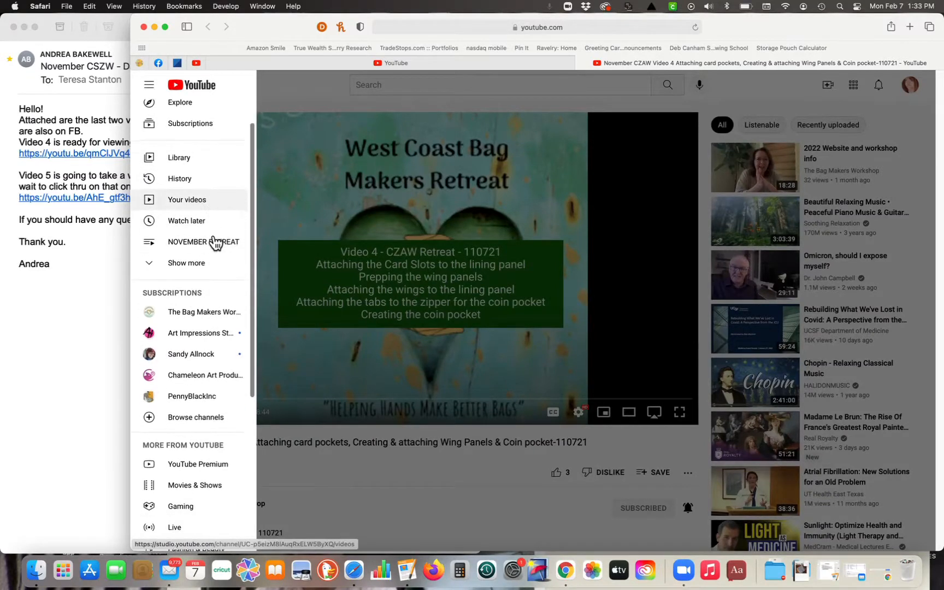
{"action": "left_click", "coordinate": [186, 262]}
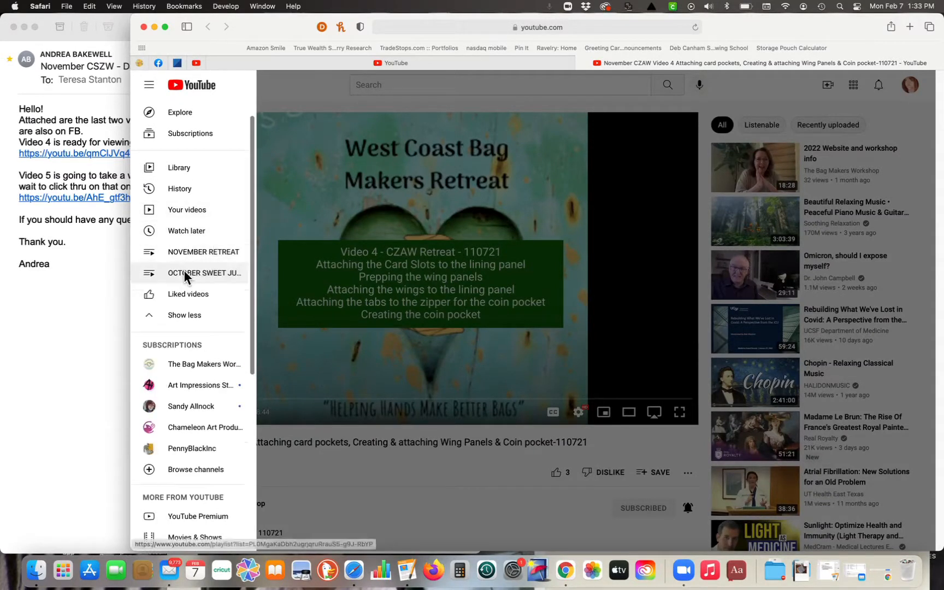
{"action": "mouse_move", "coordinate": [210, 210]}
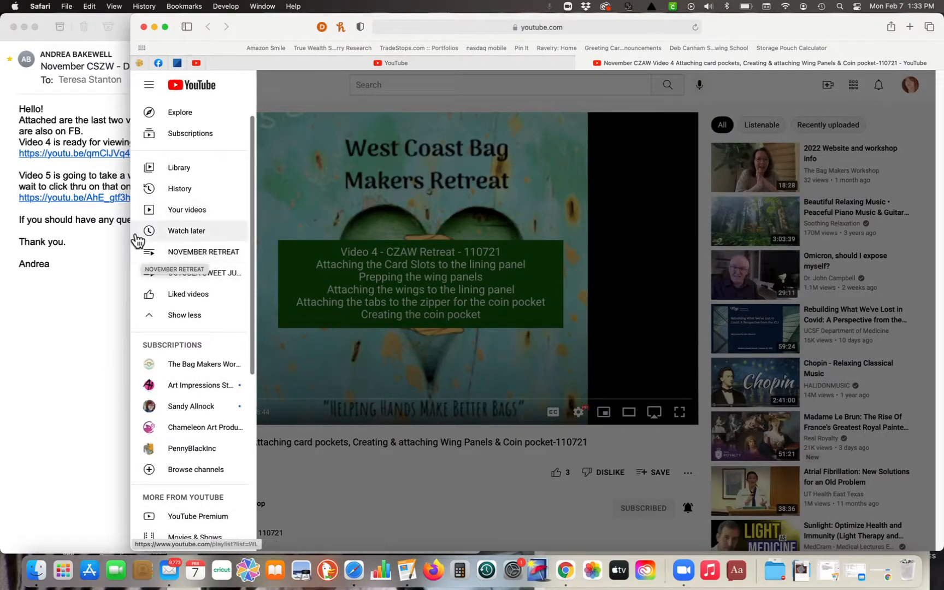
{"action": "mouse_move", "coordinate": [180, 279]}
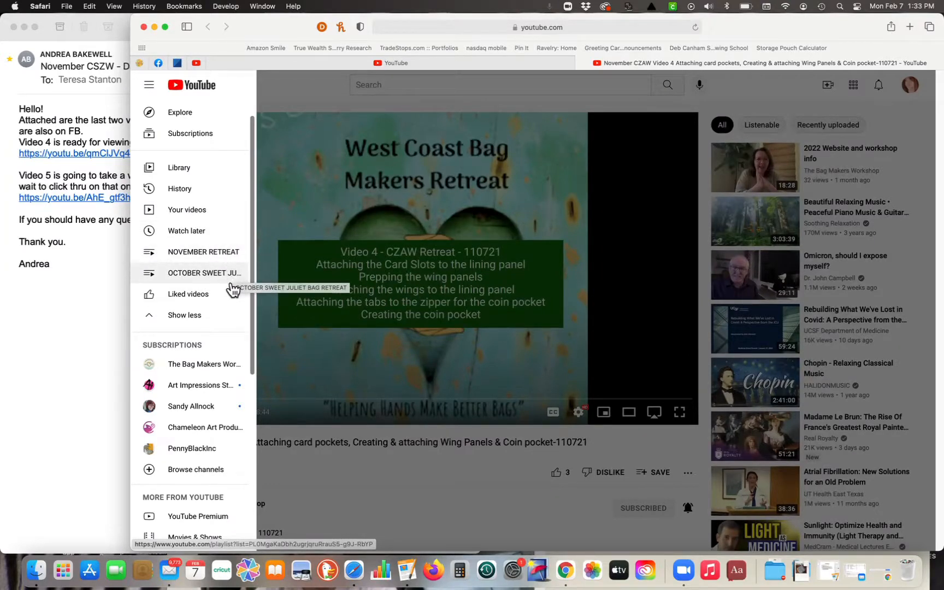
{"action": "mouse_move", "coordinate": [223, 251]}
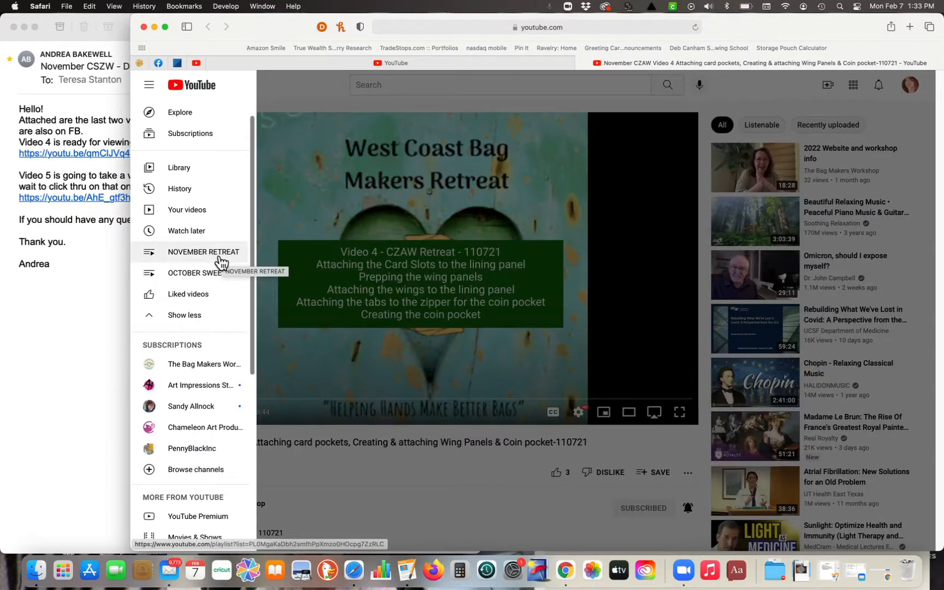
{"action": "mouse_move", "coordinate": [183, 297]}
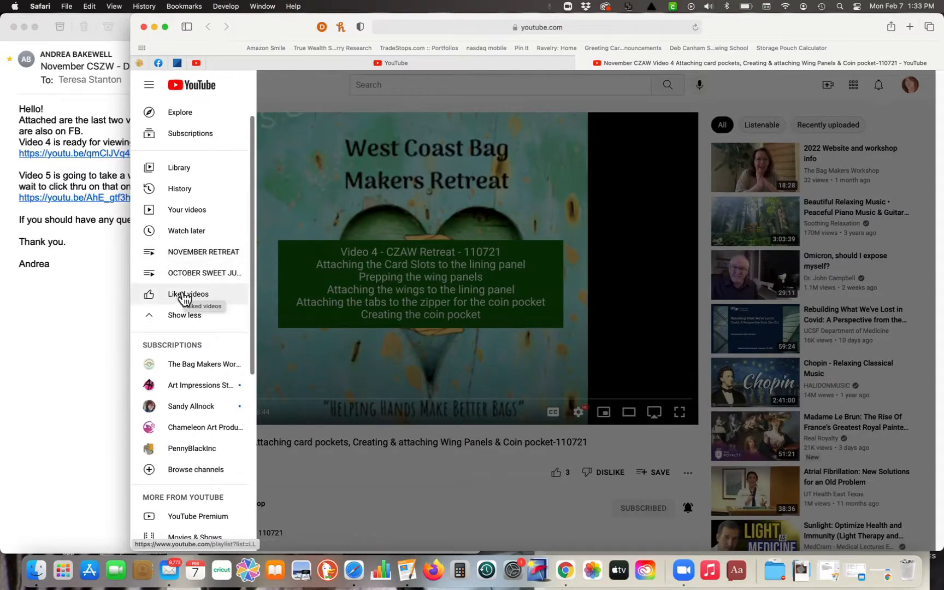
{"action": "mouse_move", "coordinate": [205, 273]}
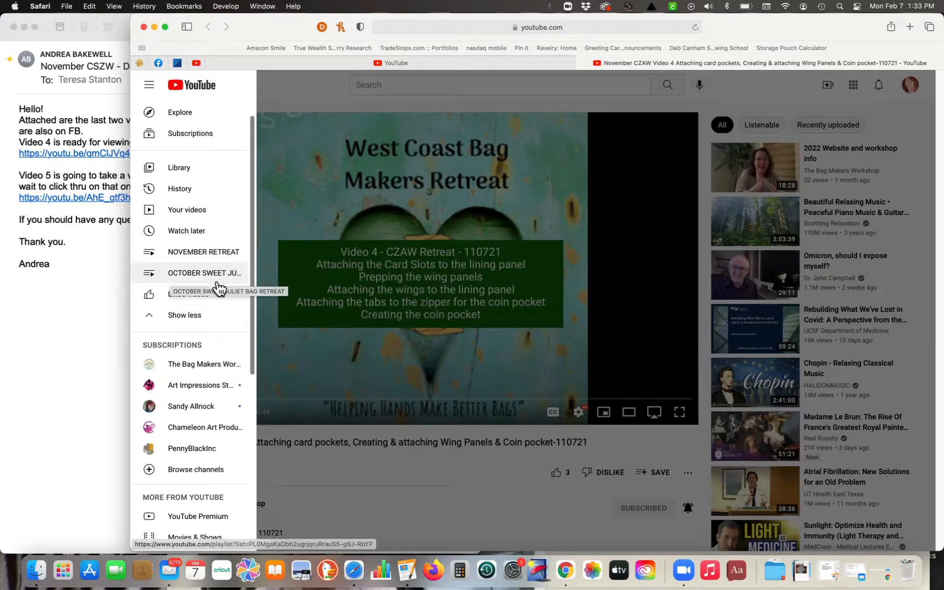
{"action": "mouse_move", "coordinate": [332, 408]}
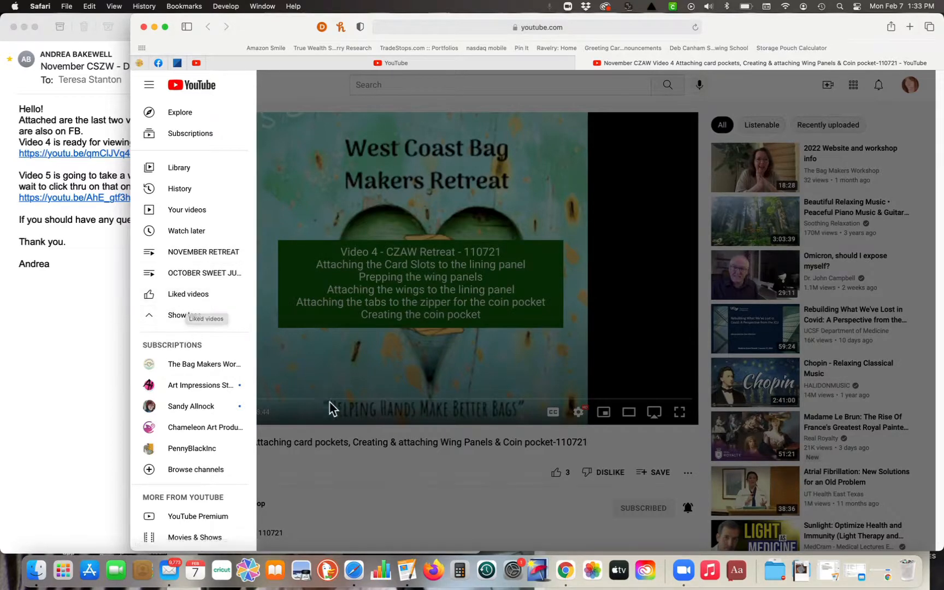
Bring up the Save to playlist options for Video 4.
{"action": "left_click", "coordinate": [149, 84]}
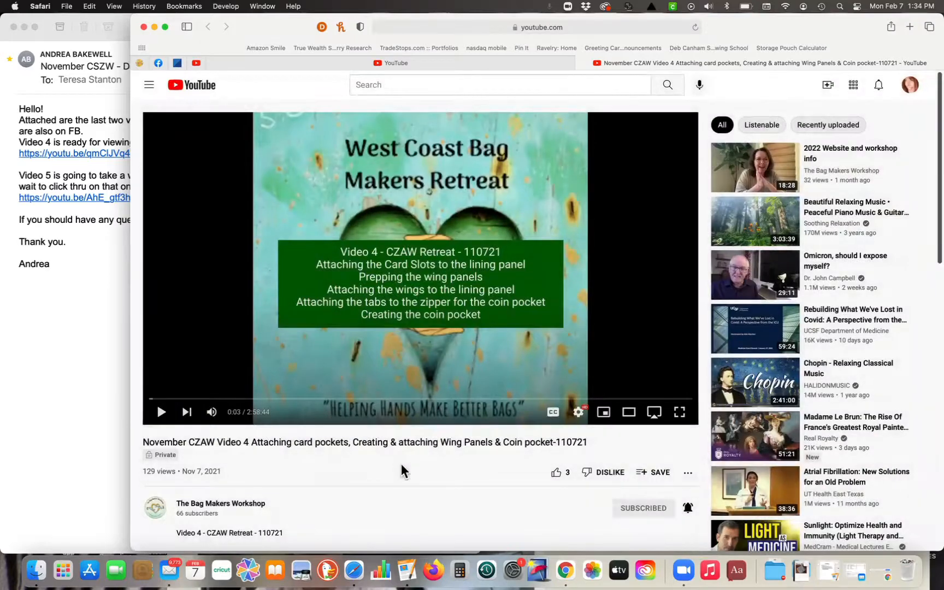
{"action": "mouse_move", "coordinate": [659, 472]}
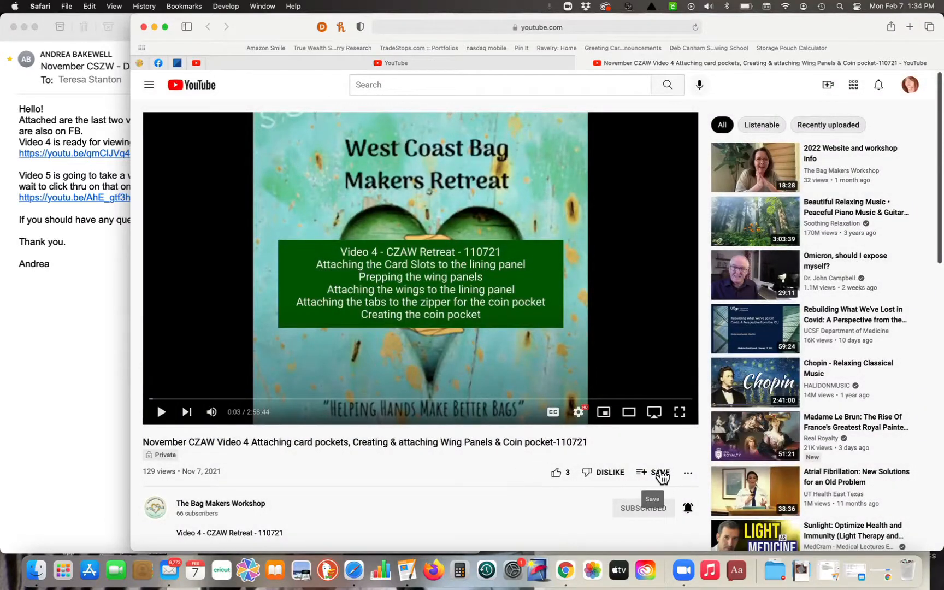
{"action": "left_click", "coordinate": [658, 471]}
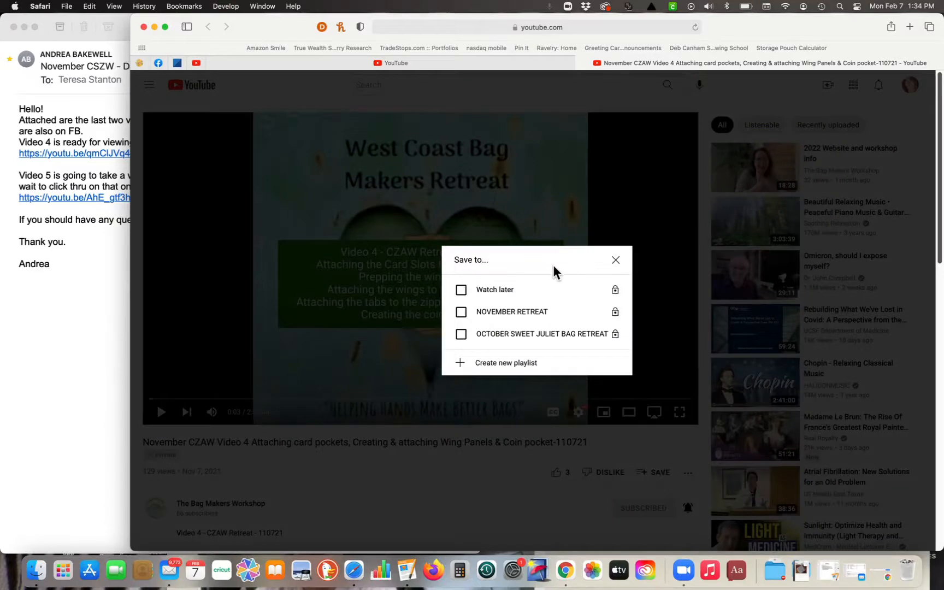
{"action": "mouse_move", "coordinate": [545, 314]}
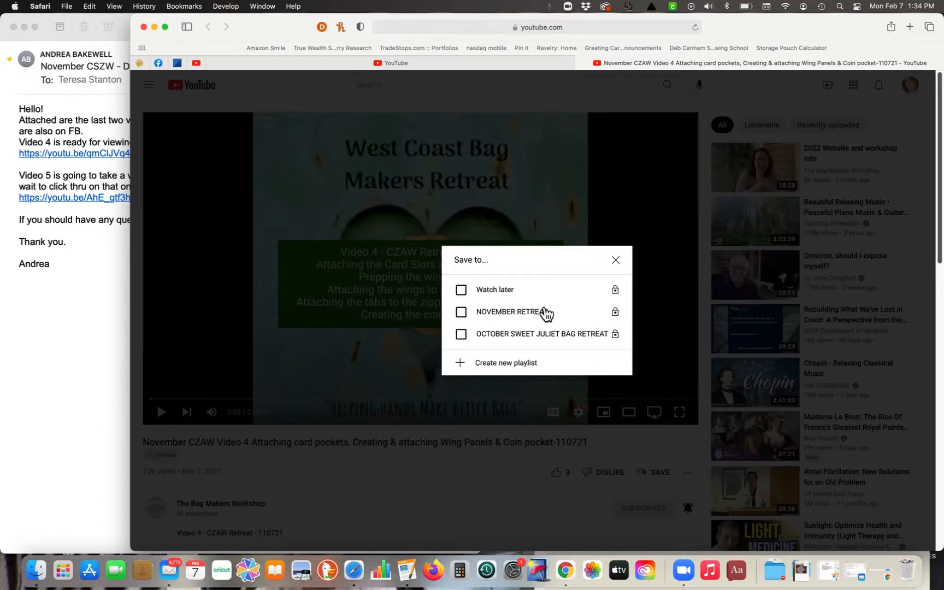
{"action": "mouse_move", "coordinate": [545, 312]}
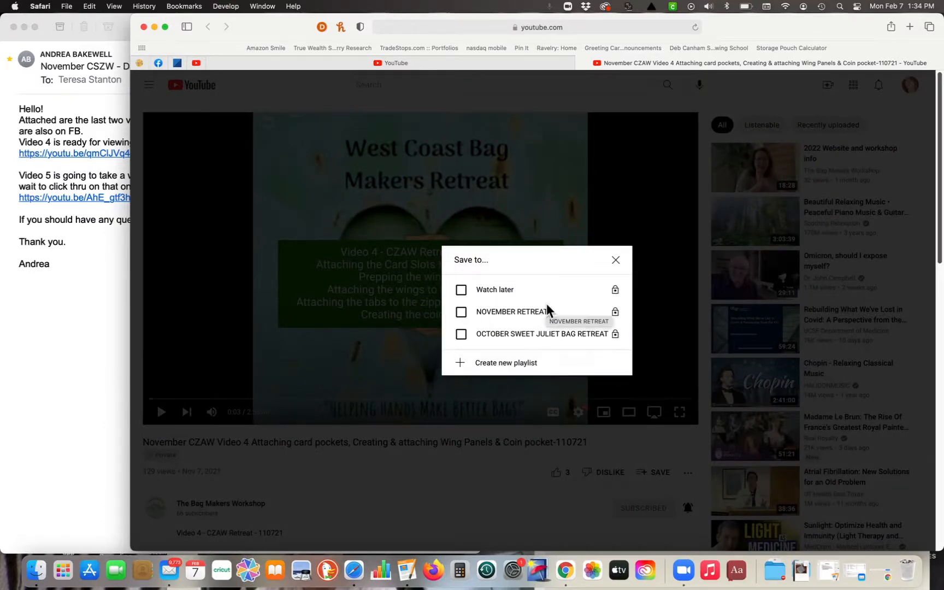
{"action": "mouse_move", "coordinate": [586, 297]}
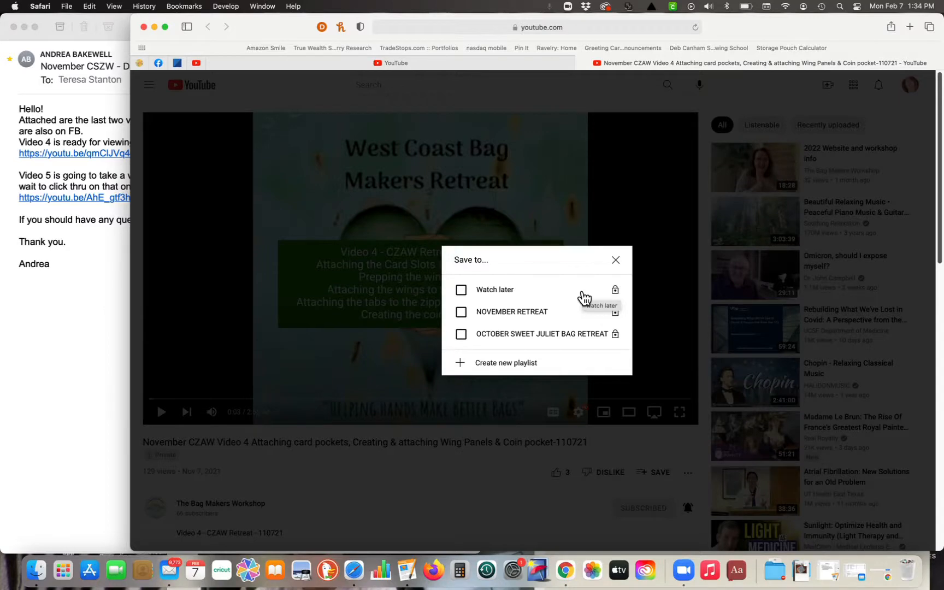
{"action": "mouse_move", "coordinate": [505, 368]}
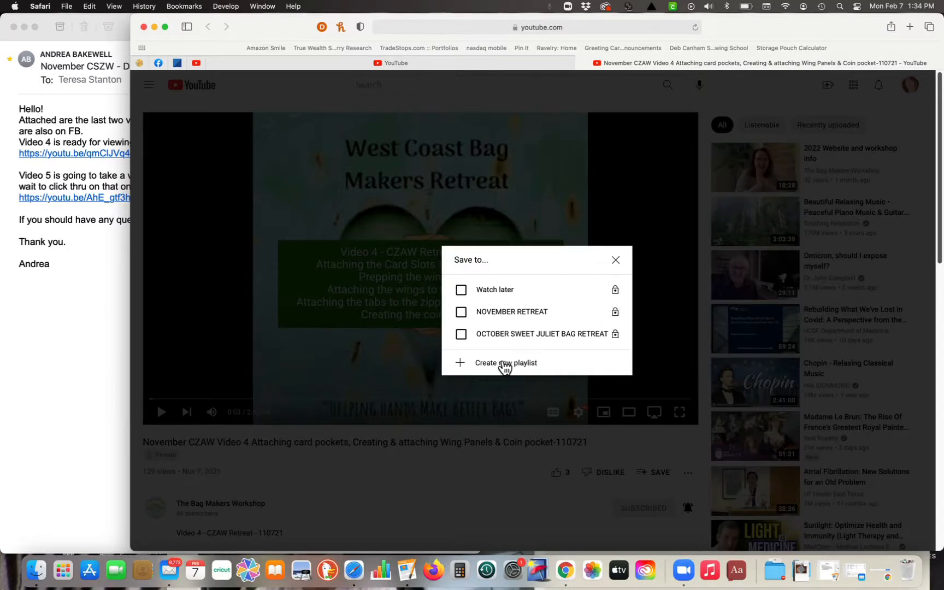
Create a new private playlist 'CZAW RETREAT - NOV 2021' containing Video 4.
{"action": "left_click", "coordinate": [504, 362]}
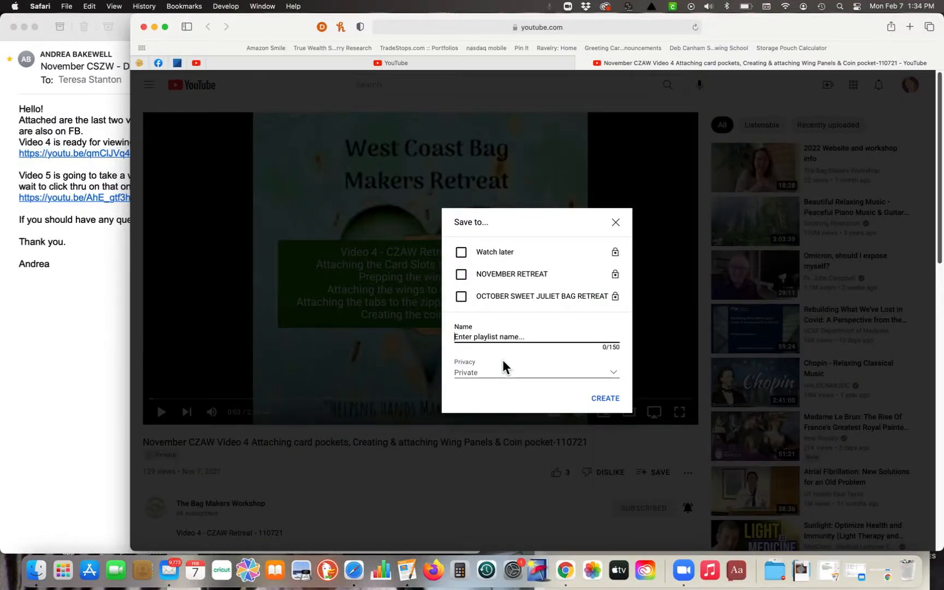
{"action": "type", "text": "C"}
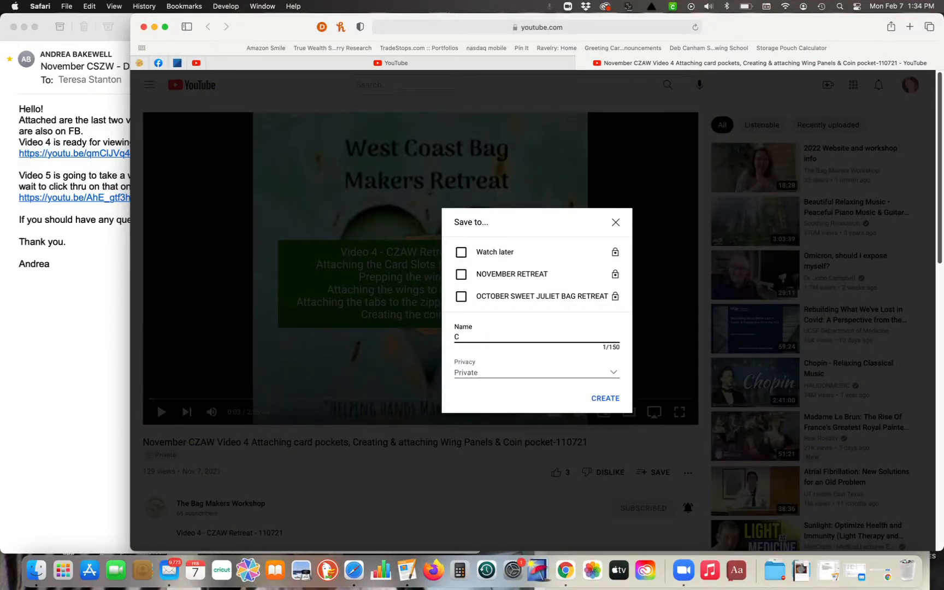
{"action": "type", "text": "ZAW"}
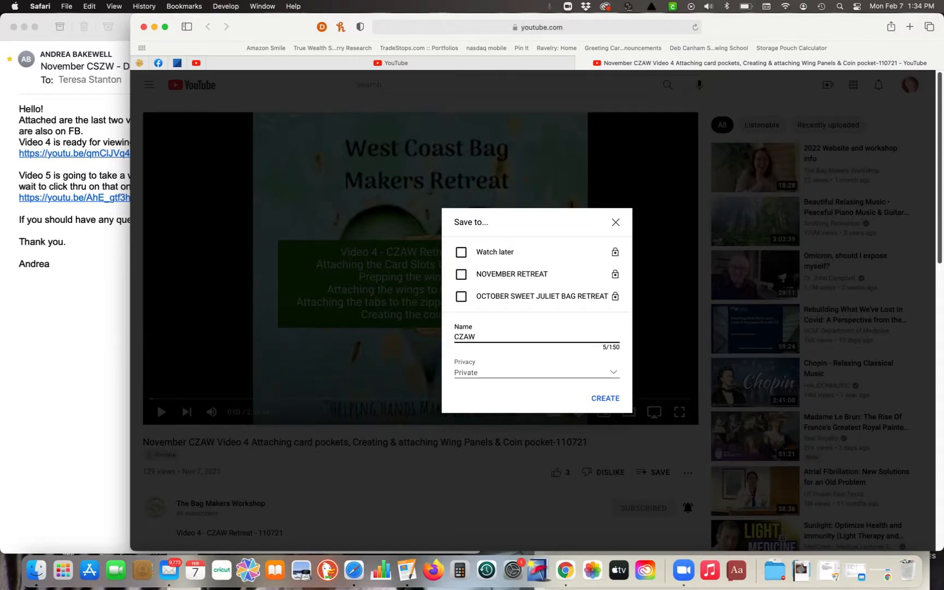
{"action": "type", "text": "RETREAT"}
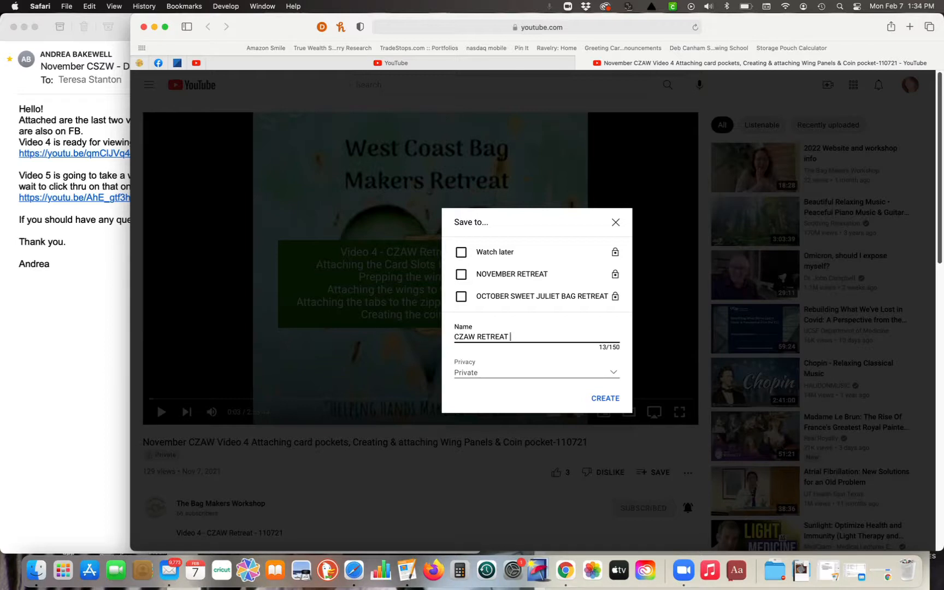
{"action": "mouse_move", "coordinate": [593, 269]}
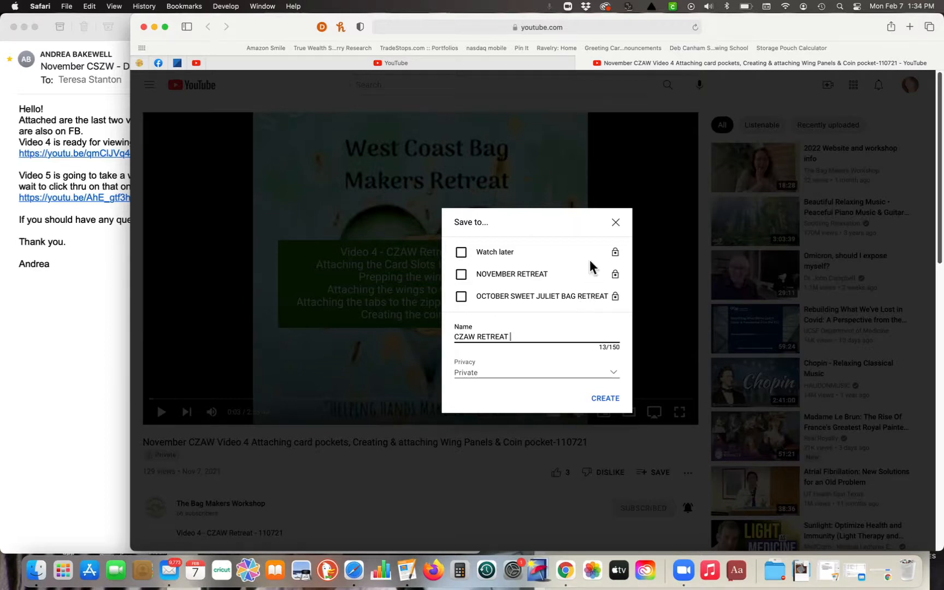
{"action": "mouse_move", "coordinate": [570, 219]}
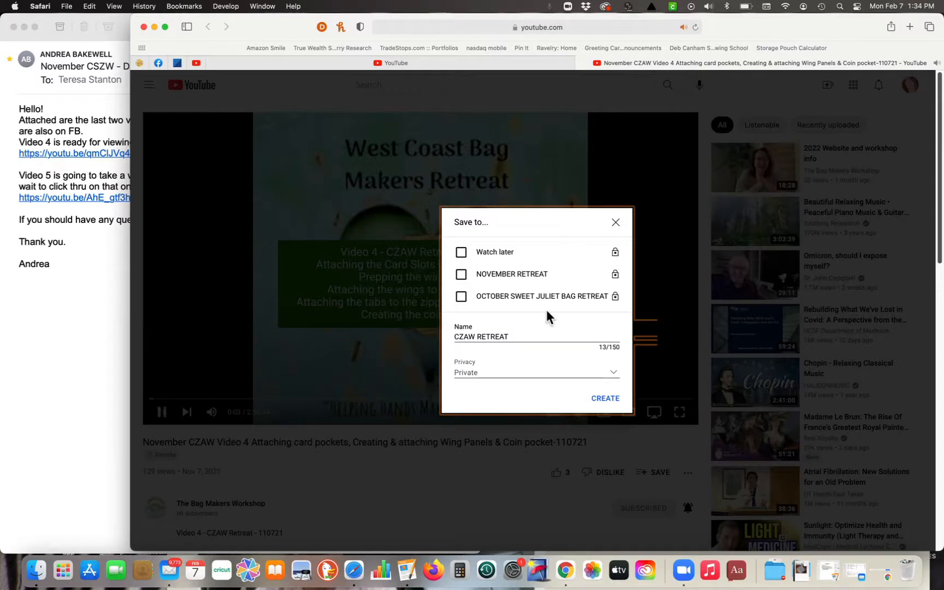
{"action": "type", "text": "-"}
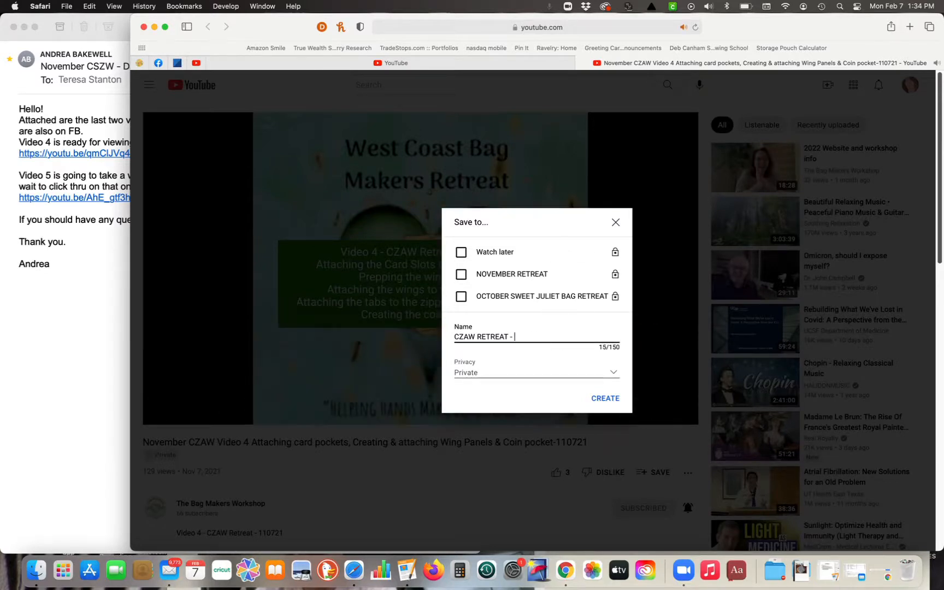
{"action": "type", "text": "NOV"}
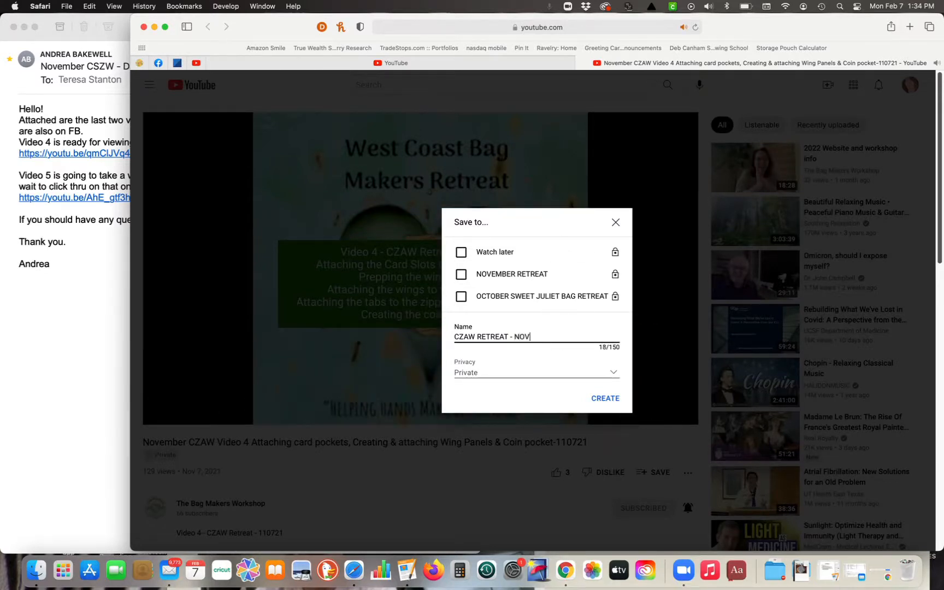
{"action": "type", "text": "202"}
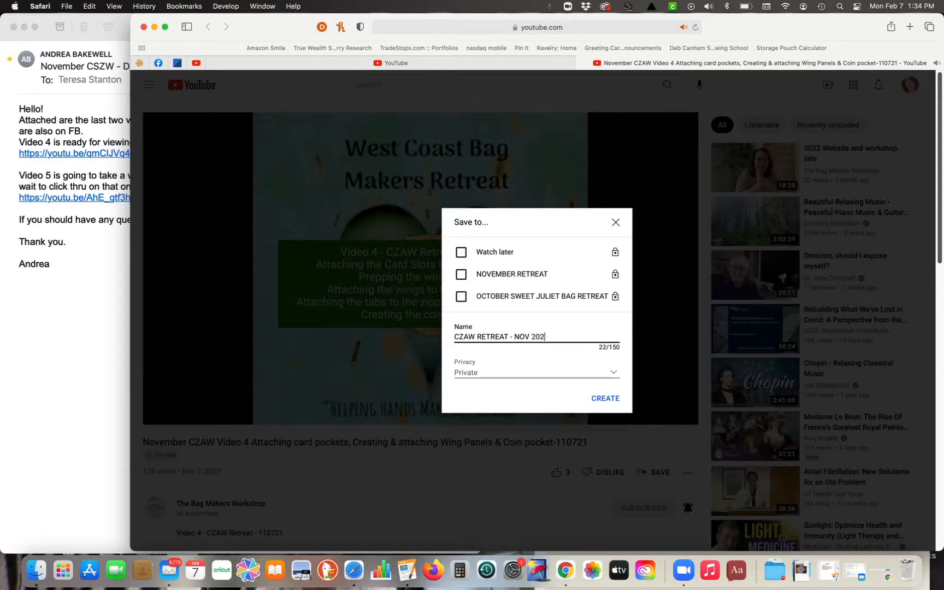
{"action": "type", "text": "1"}
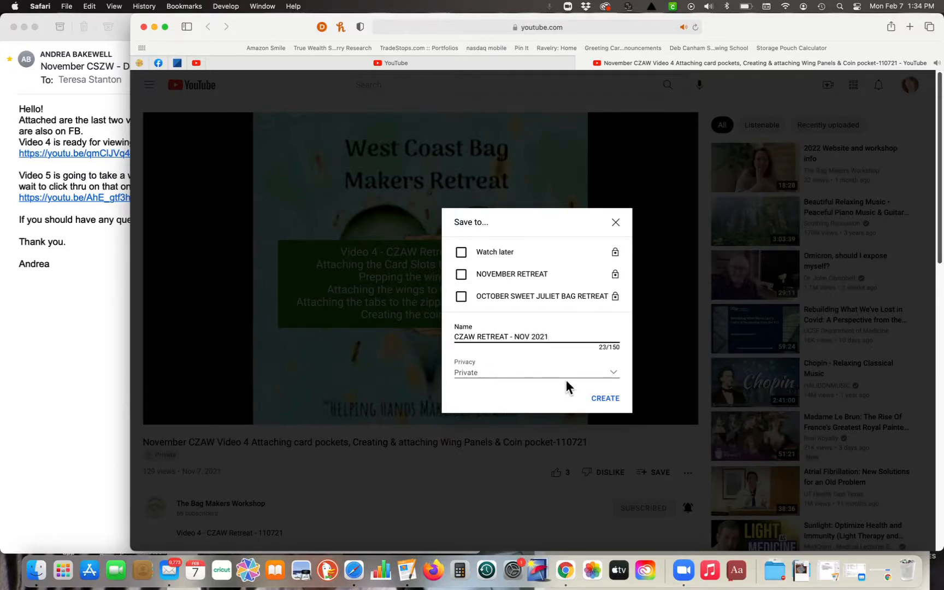
{"action": "mouse_move", "coordinate": [605, 398]}
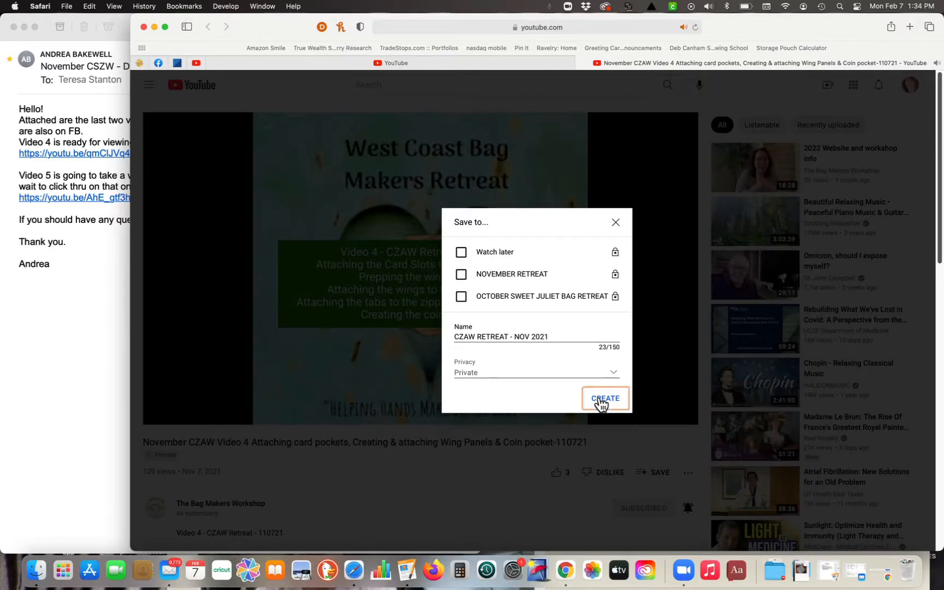
{"action": "left_click", "coordinate": [605, 399]}
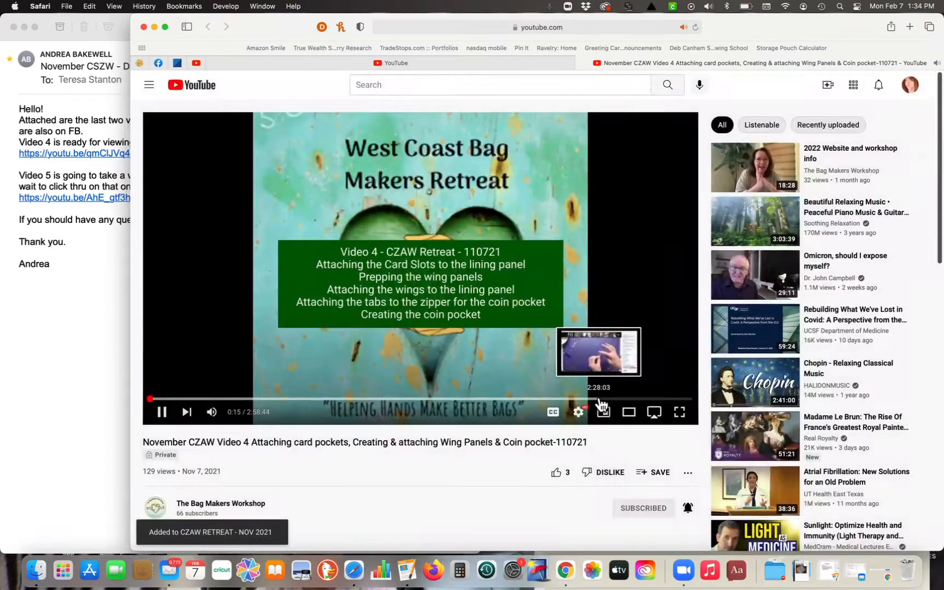
Show the guide's playlists, now including CZAW RETREAT - NOV 2021.
{"action": "left_click", "coordinate": [149, 84]}
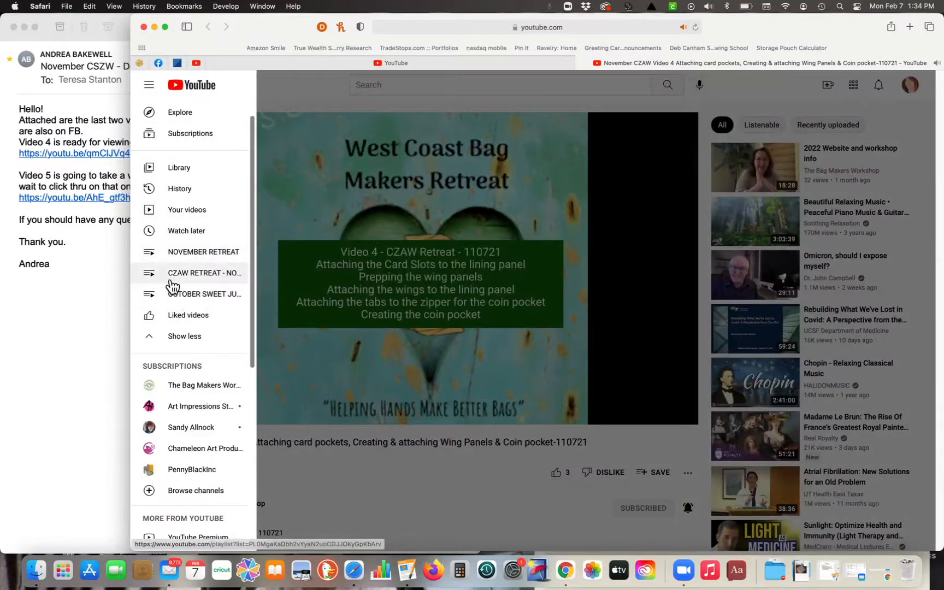
{"action": "mouse_move", "coordinate": [204, 274]}
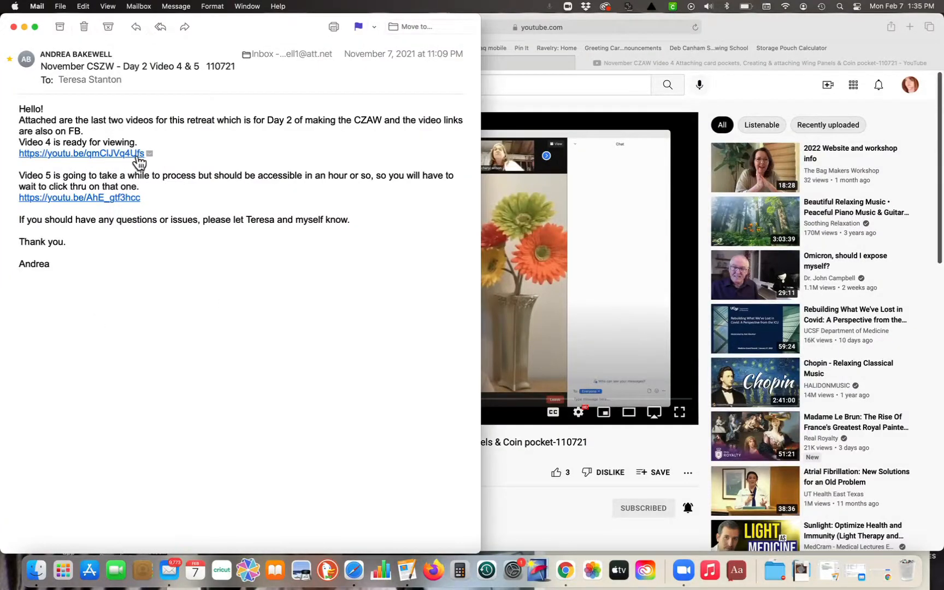
{"action": "mouse_move", "coordinate": [101, 220]}
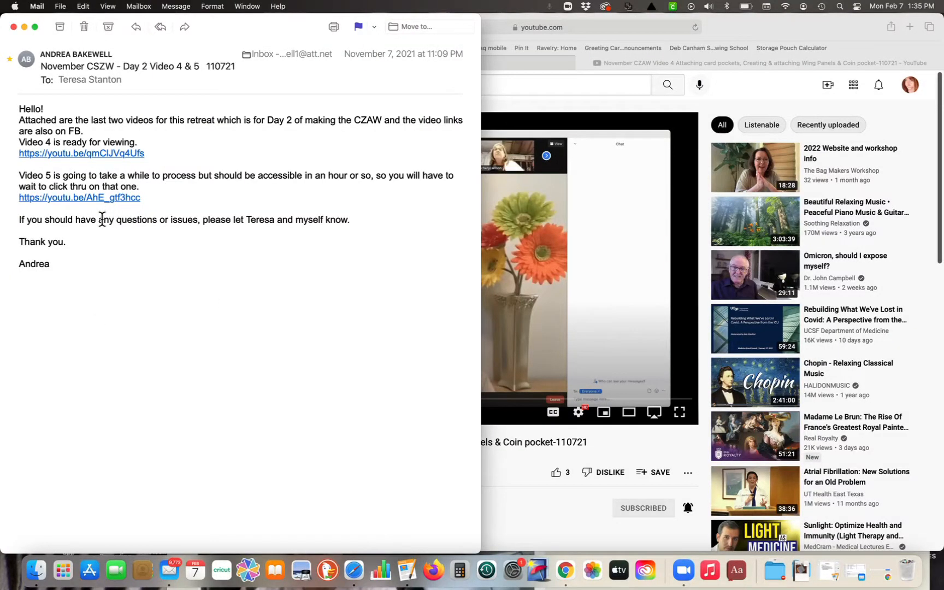
{"action": "mouse_move", "coordinate": [81, 198]}
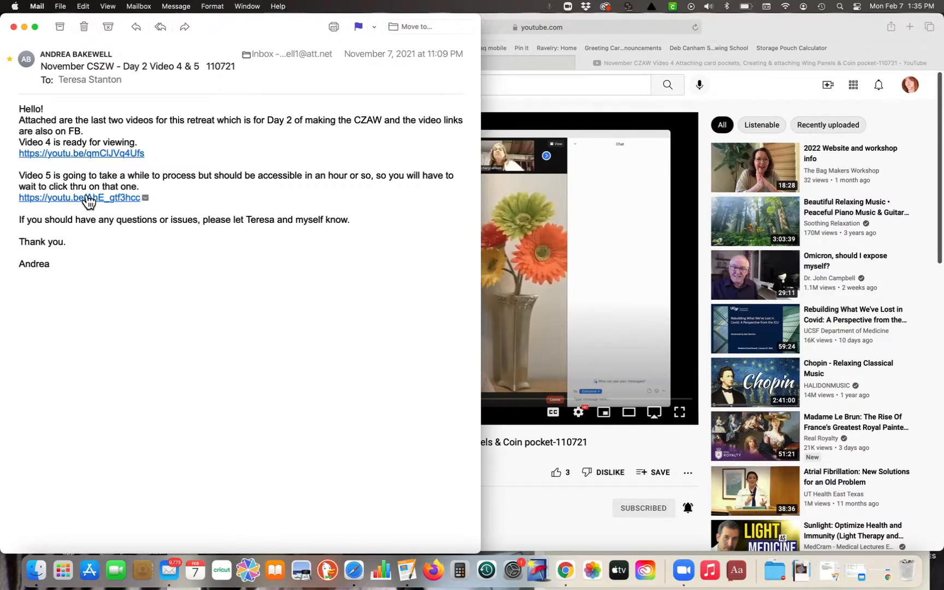
Follow the emailed Video 5 youtu.be link so the retreat video plays in YouTube.
{"action": "left_click", "coordinate": [79, 198]}
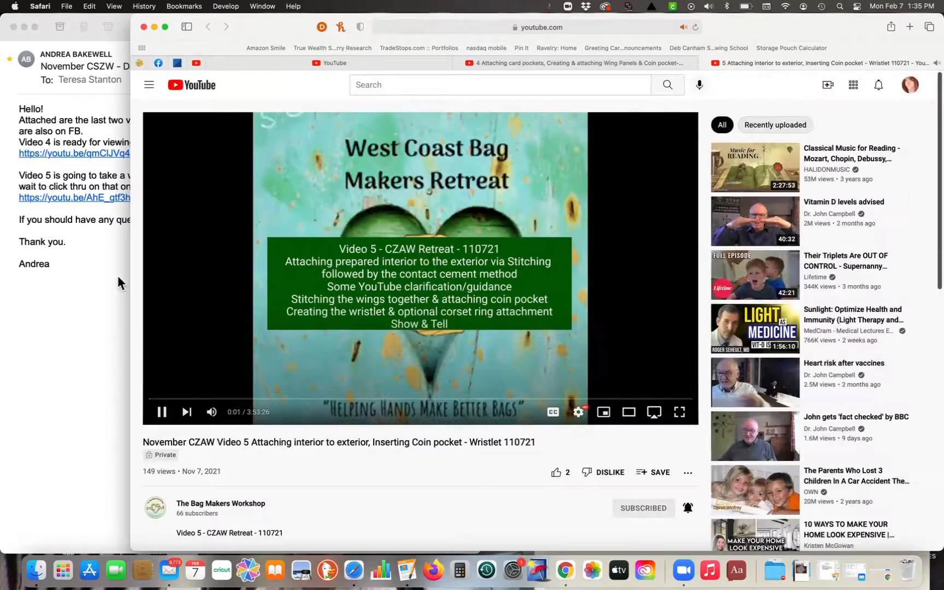
Pause Video 5 and save it to the CZAW RETREAT - NOV 2021 playlist.
{"action": "left_click", "coordinate": [161, 411]}
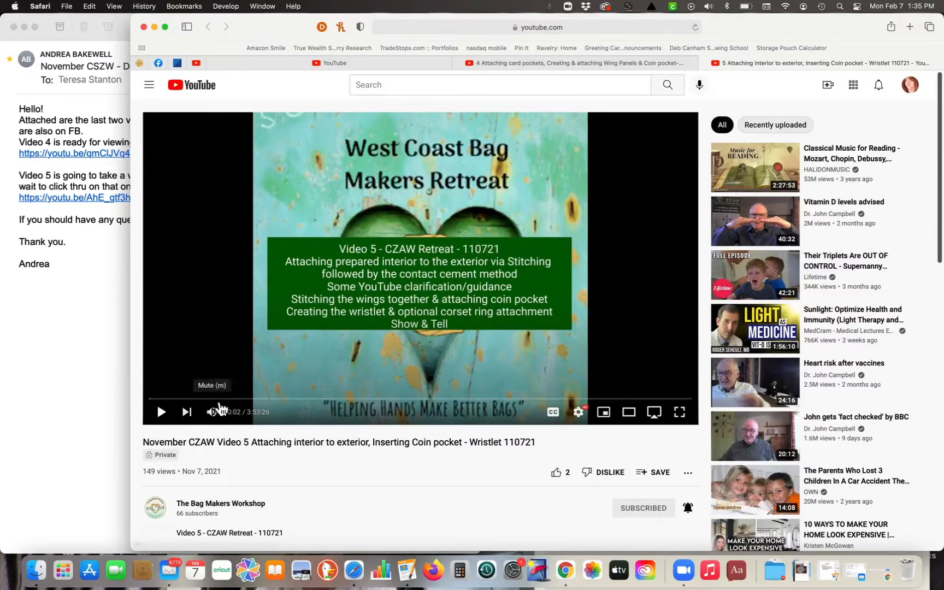
{"action": "left_click", "coordinate": [654, 472]}
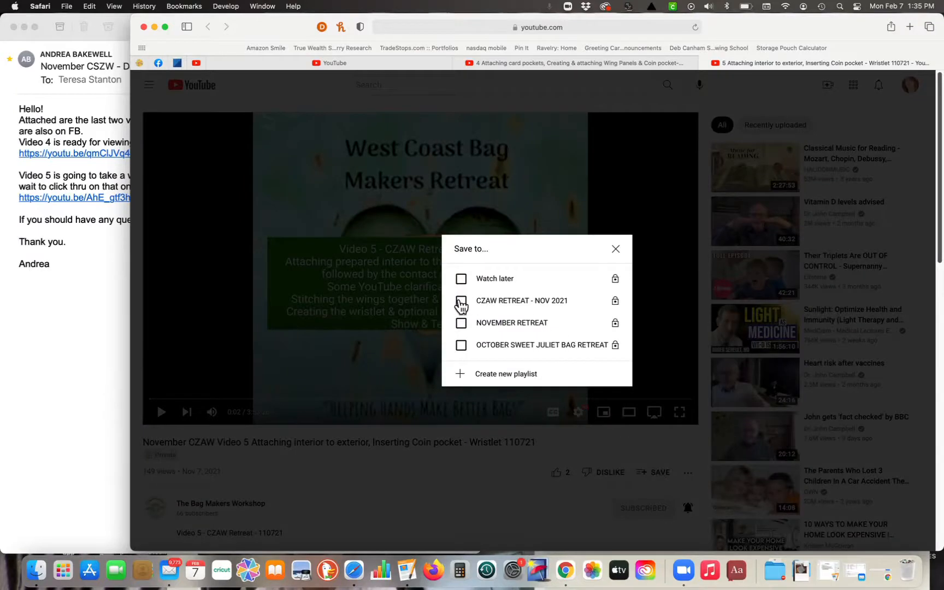
{"action": "left_click", "coordinate": [461, 301]}
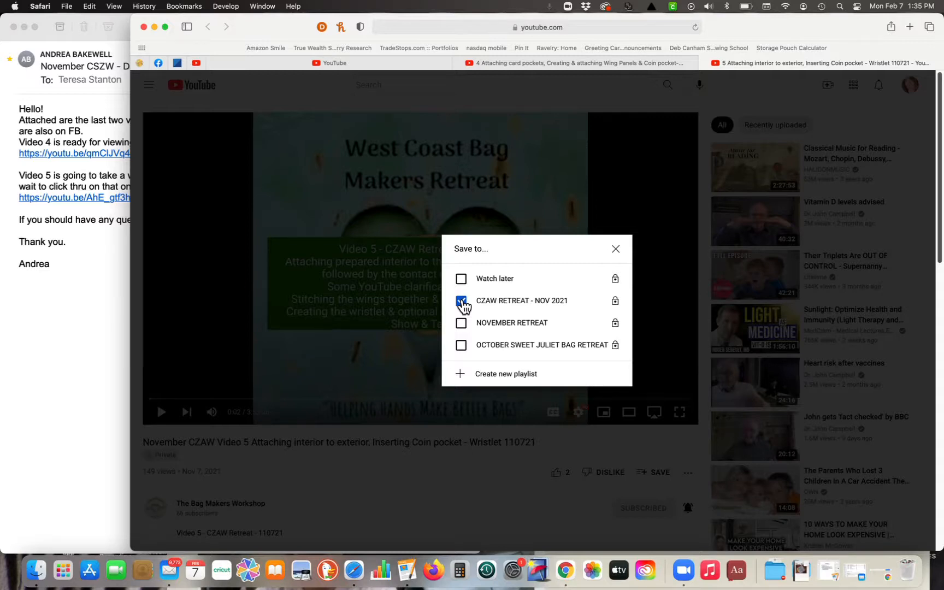
{"action": "left_click", "coordinate": [461, 301]}
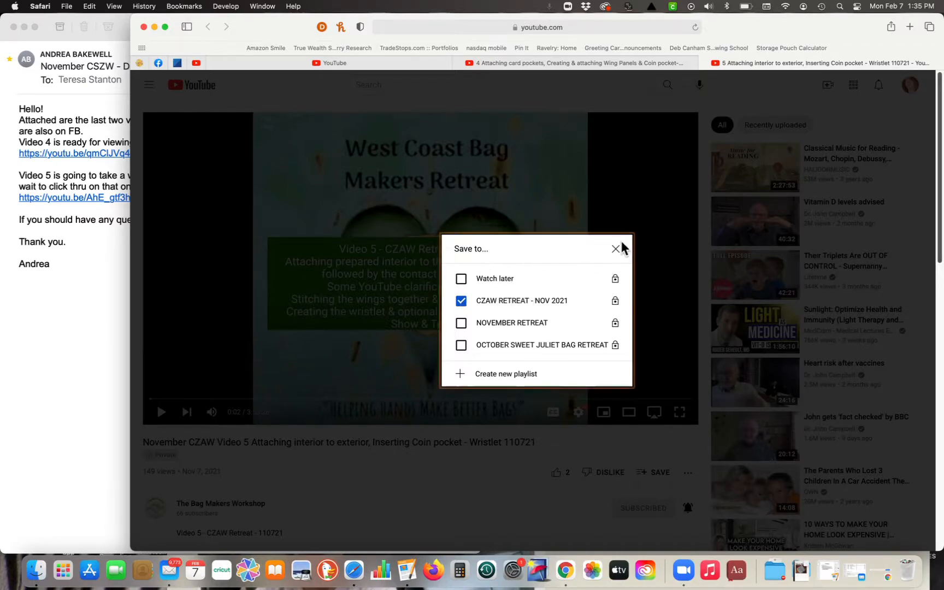
{"action": "left_click", "coordinate": [615, 249]}
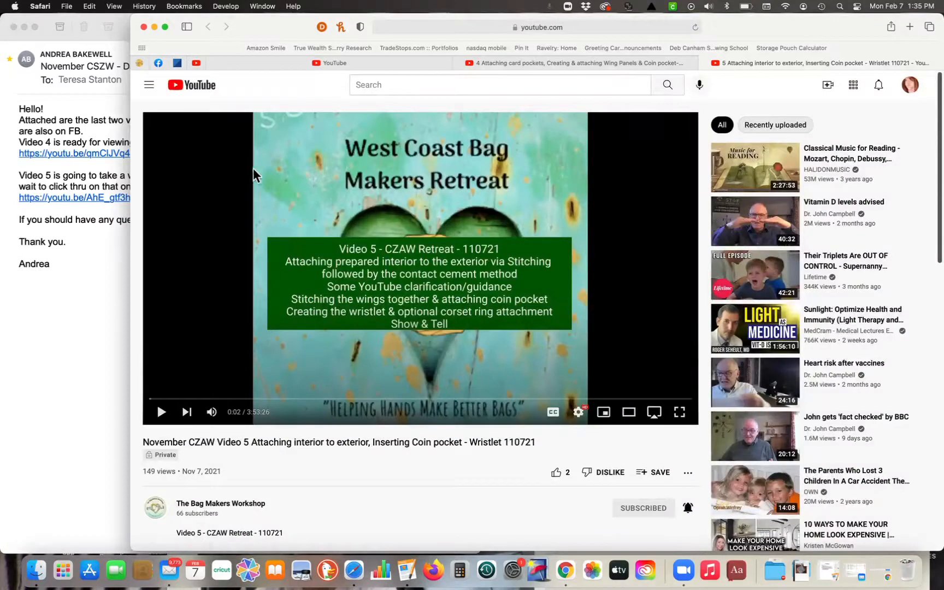
Show the CZAW RETREAT - NOV 2021 playlist from the sidebar's saved playlists.
{"action": "left_click", "coordinate": [149, 84]}
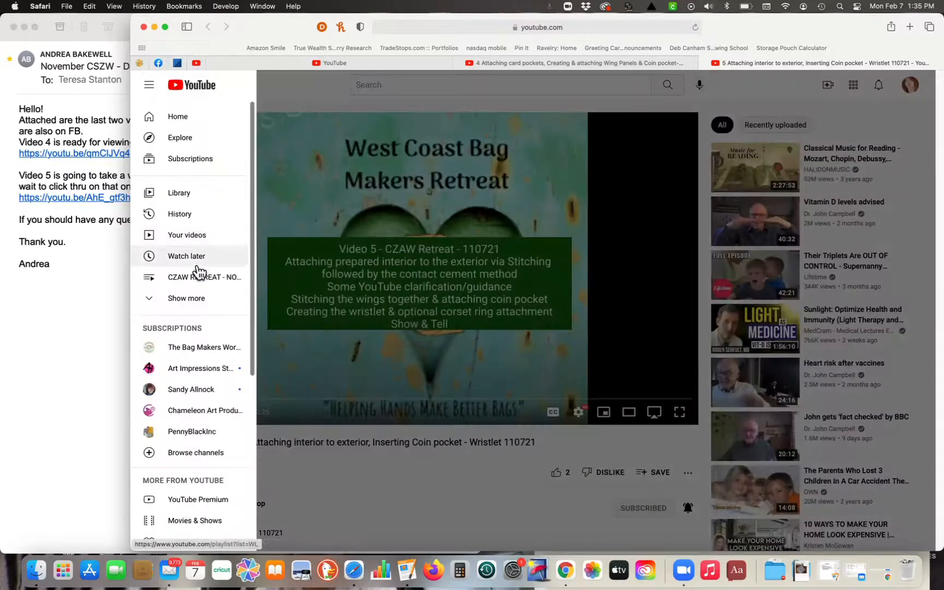
{"action": "left_click", "coordinate": [205, 277]}
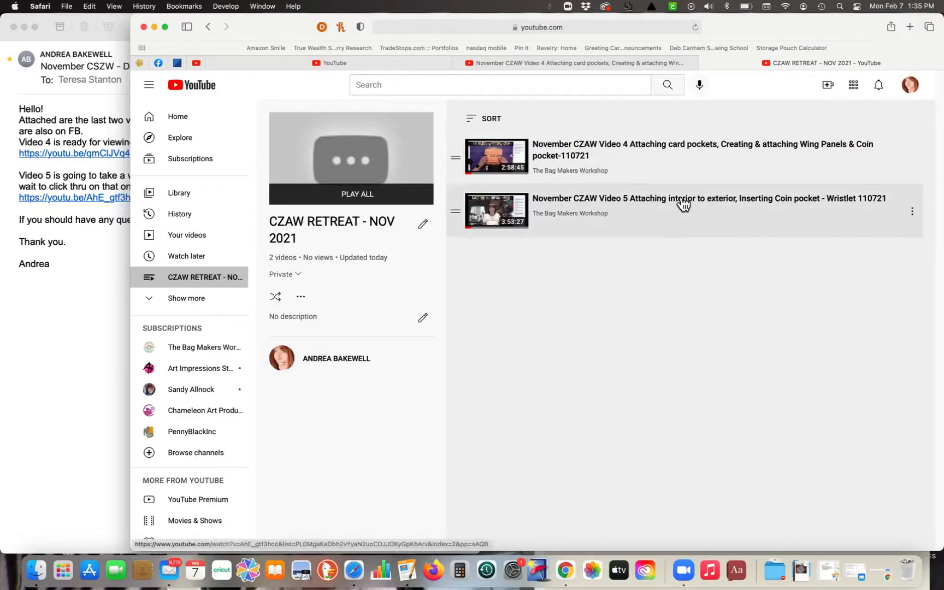
{"action": "mouse_move", "coordinate": [693, 191]}
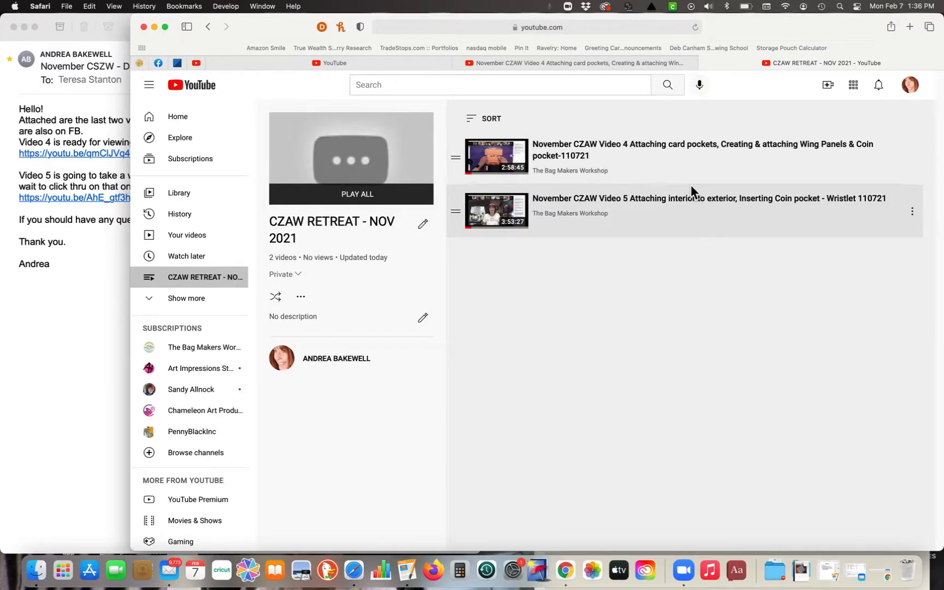
Browse the OCTOBER SWEET JULIET BAG and NOVEMBER RETREAT playlists, then return to CZAW RETREAT - NOV 2021.
{"action": "left_click", "coordinate": [187, 298]}
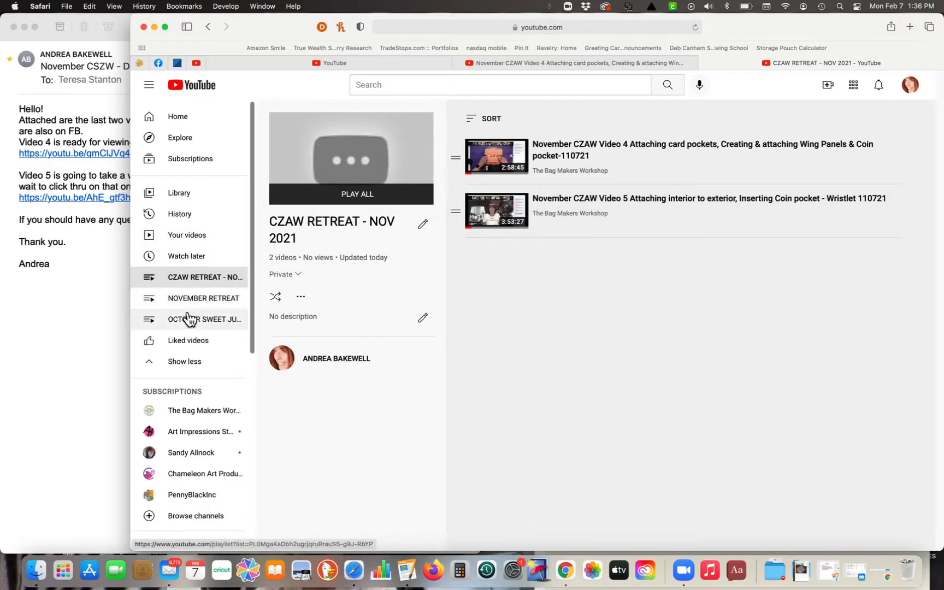
{"action": "left_click", "coordinate": [205, 319]}
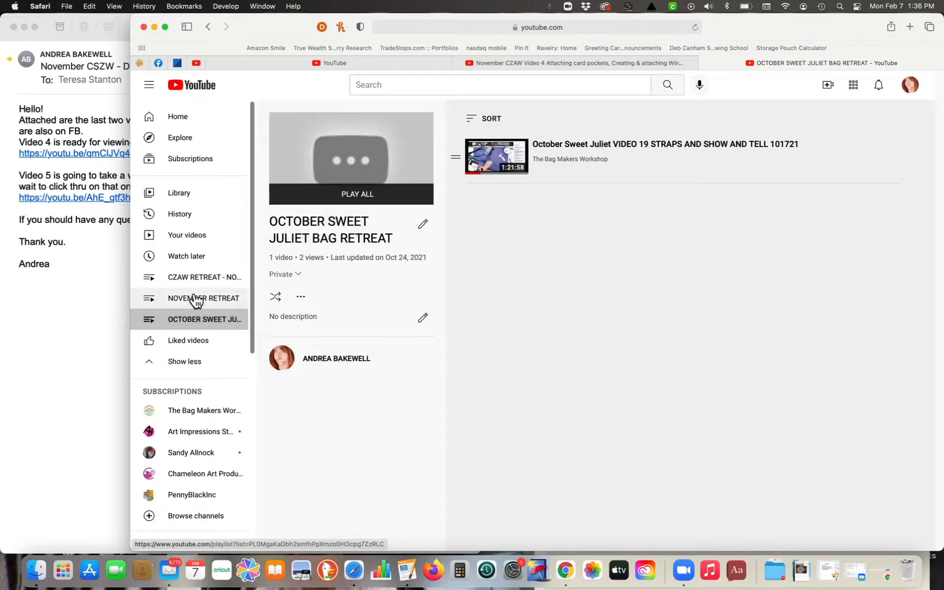
{"action": "left_click", "coordinate": [203, 298]}
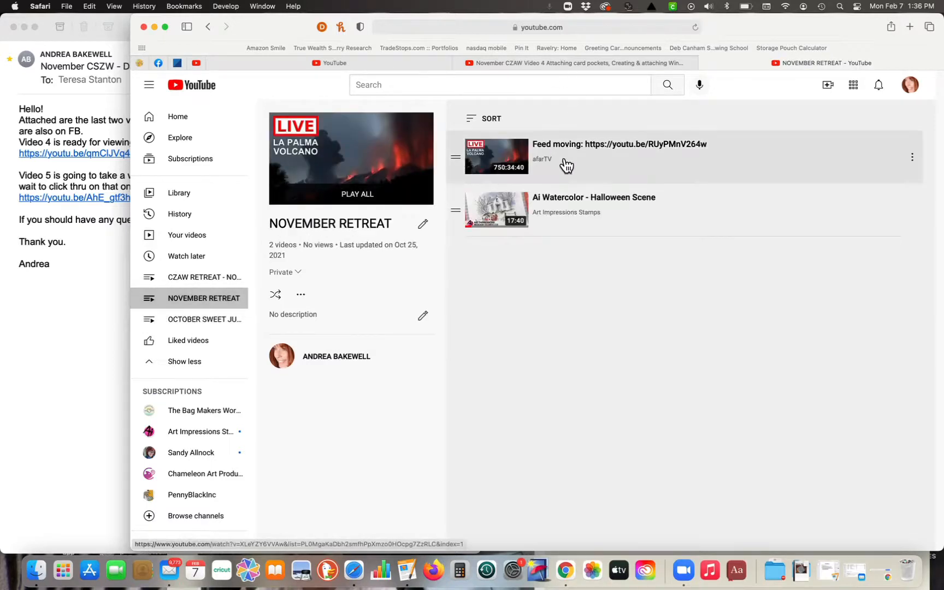
{"action": "mouse_move", "coordinate": [187, 255]}
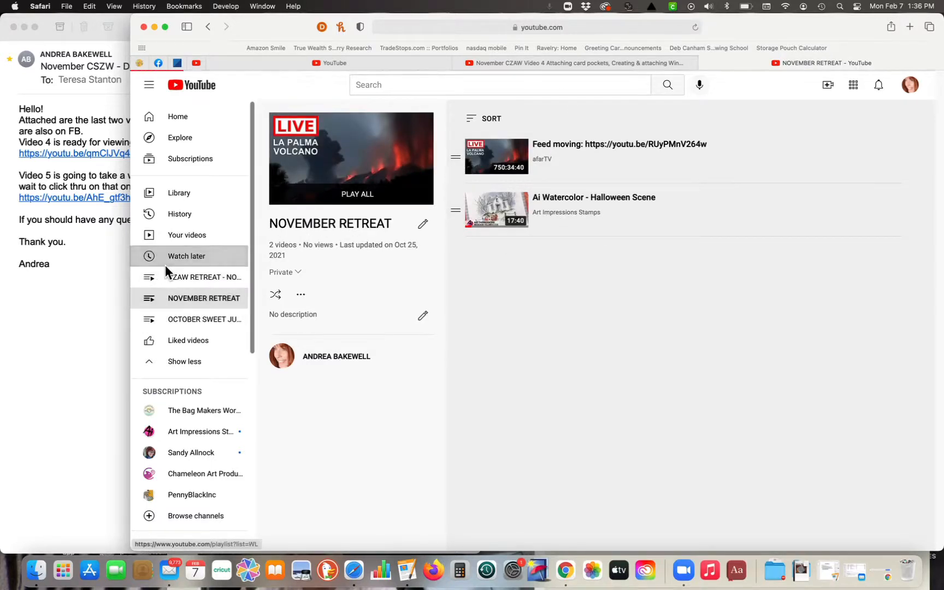
{"action": "left_click", "coordinate": [203, 276]}
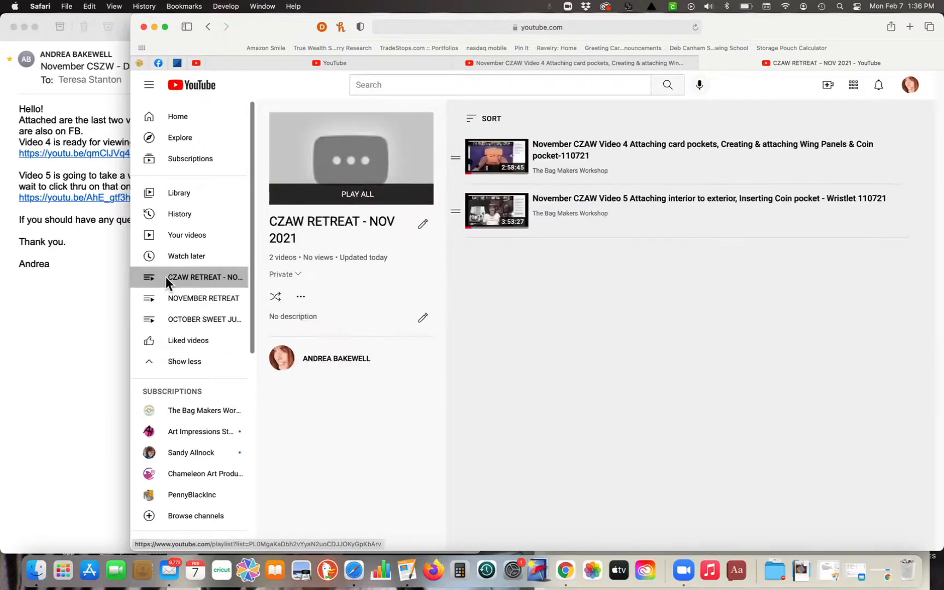
{"action": "mouse_move", "coordinate": [177, 37]}
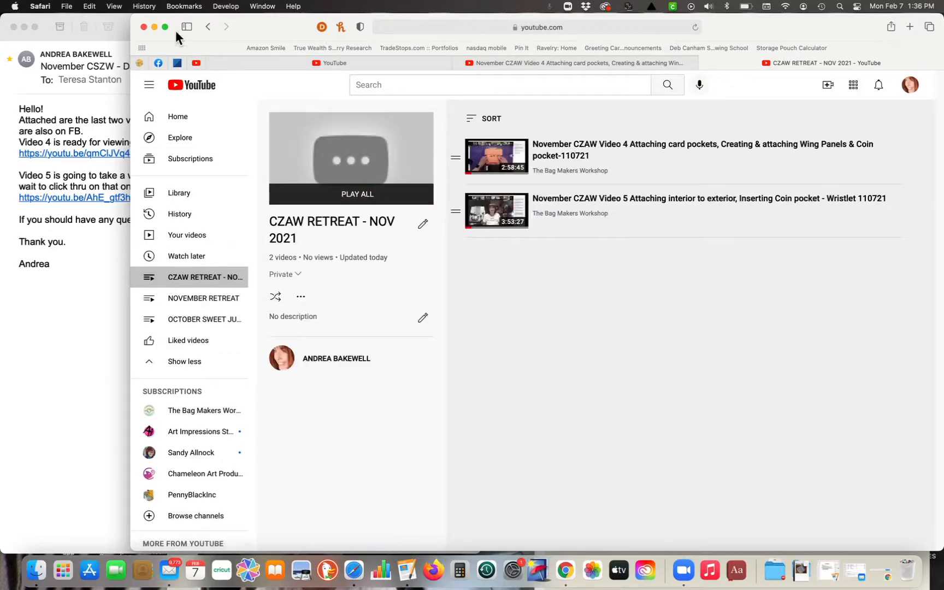